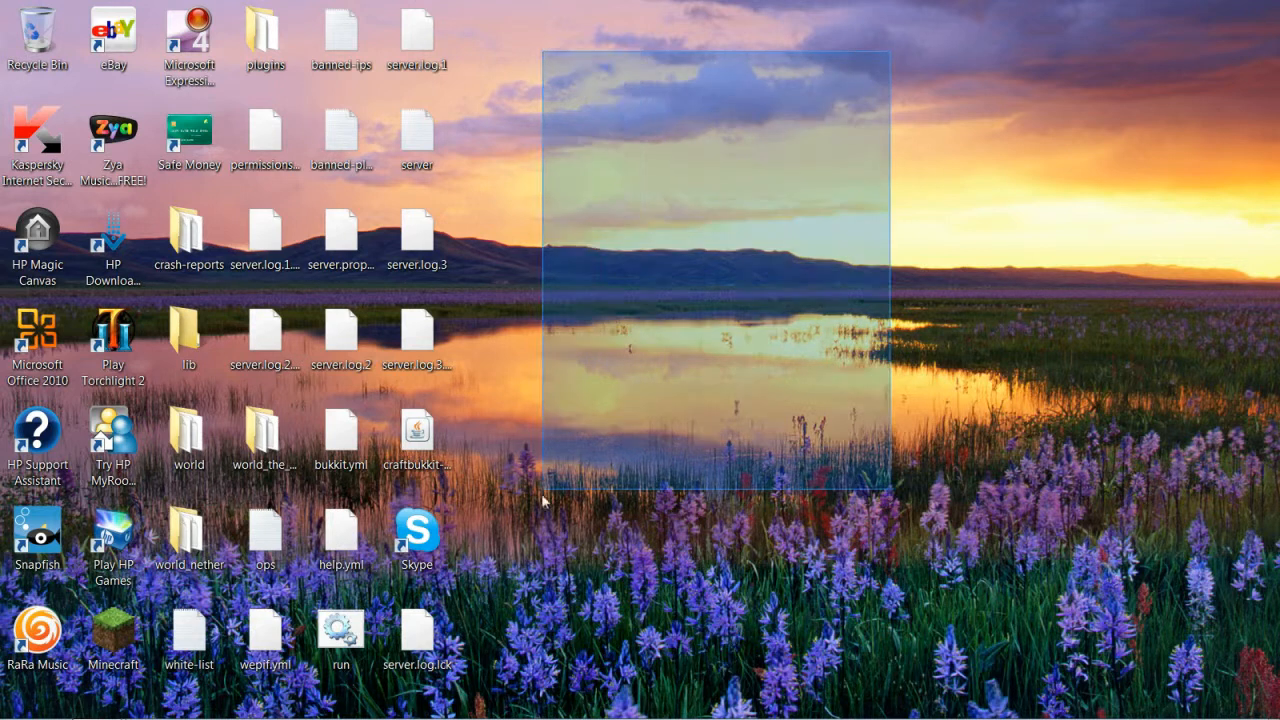
Launch Minecraft, log in, and join the first saved multiplayer server.
left_click(188, 440)
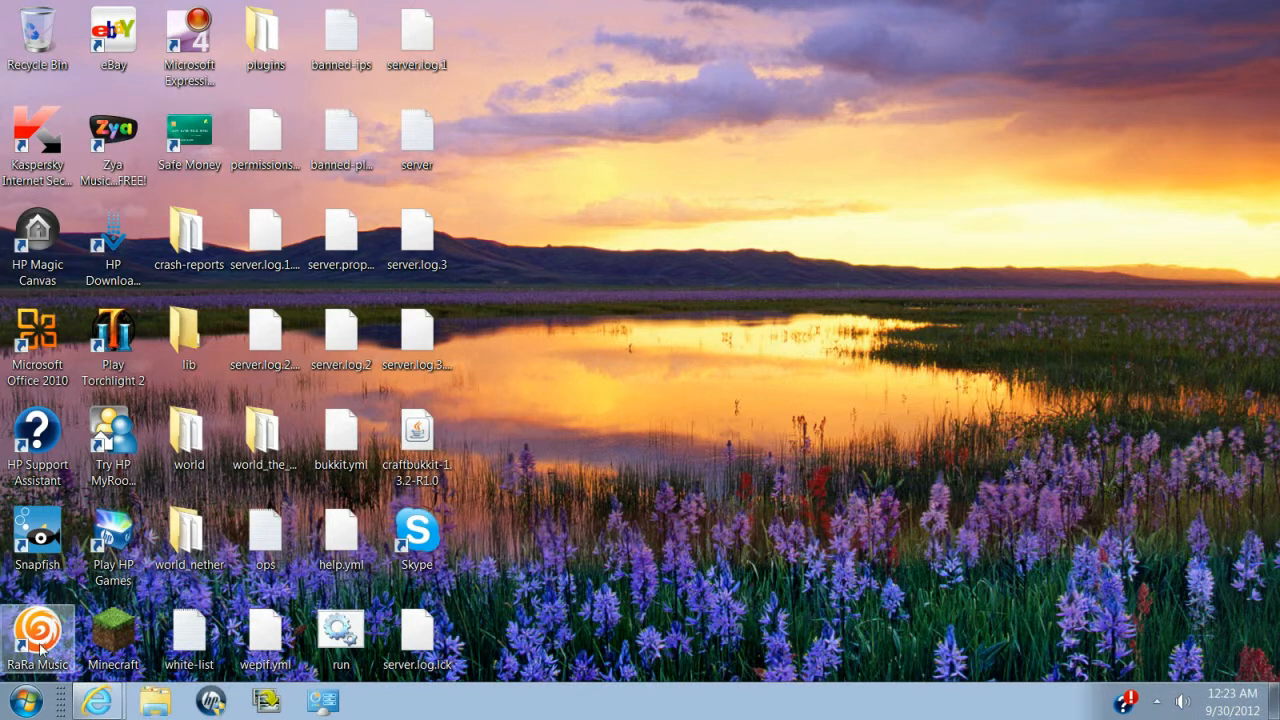
double_click(113, 630)
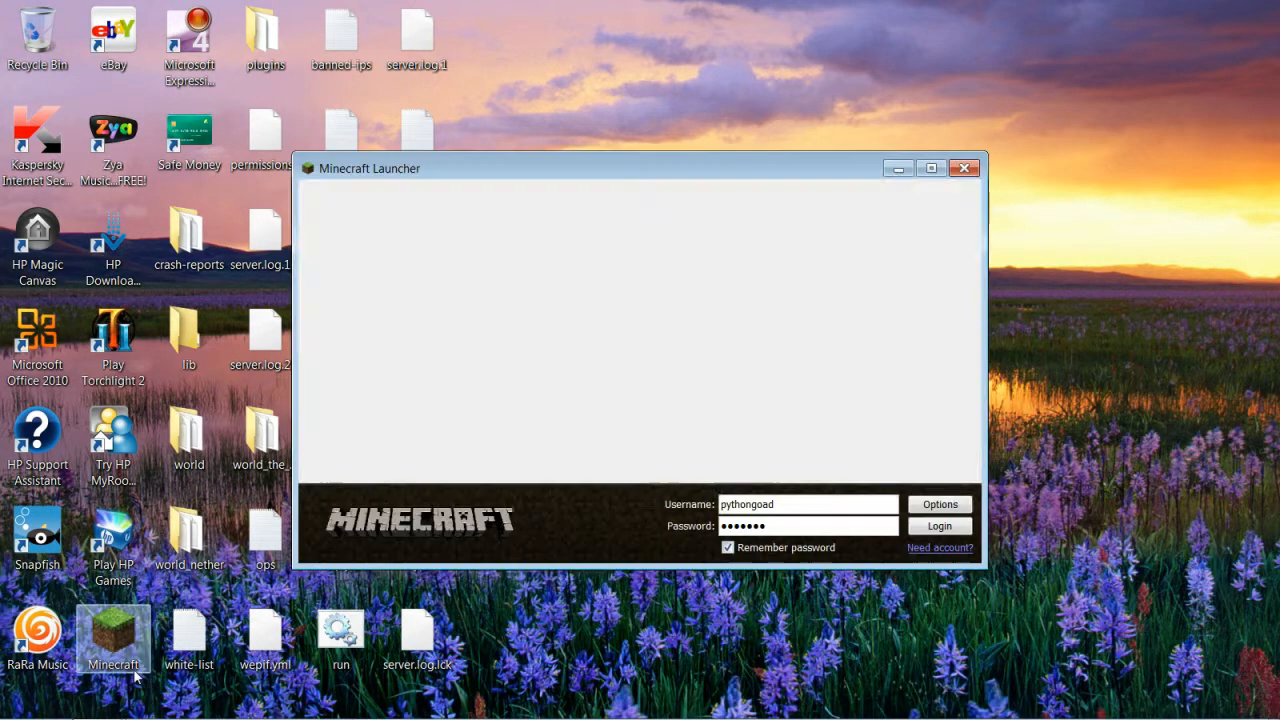
left_click(938, 525)
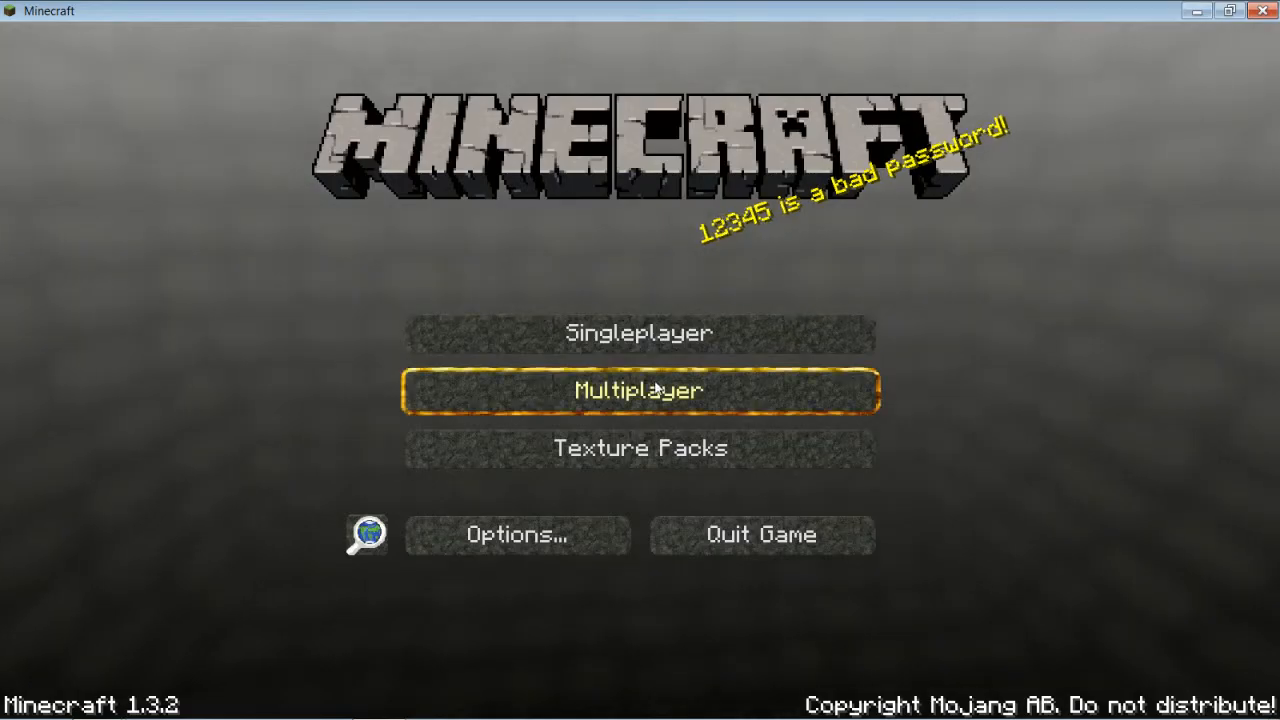
left_click(639, 390)
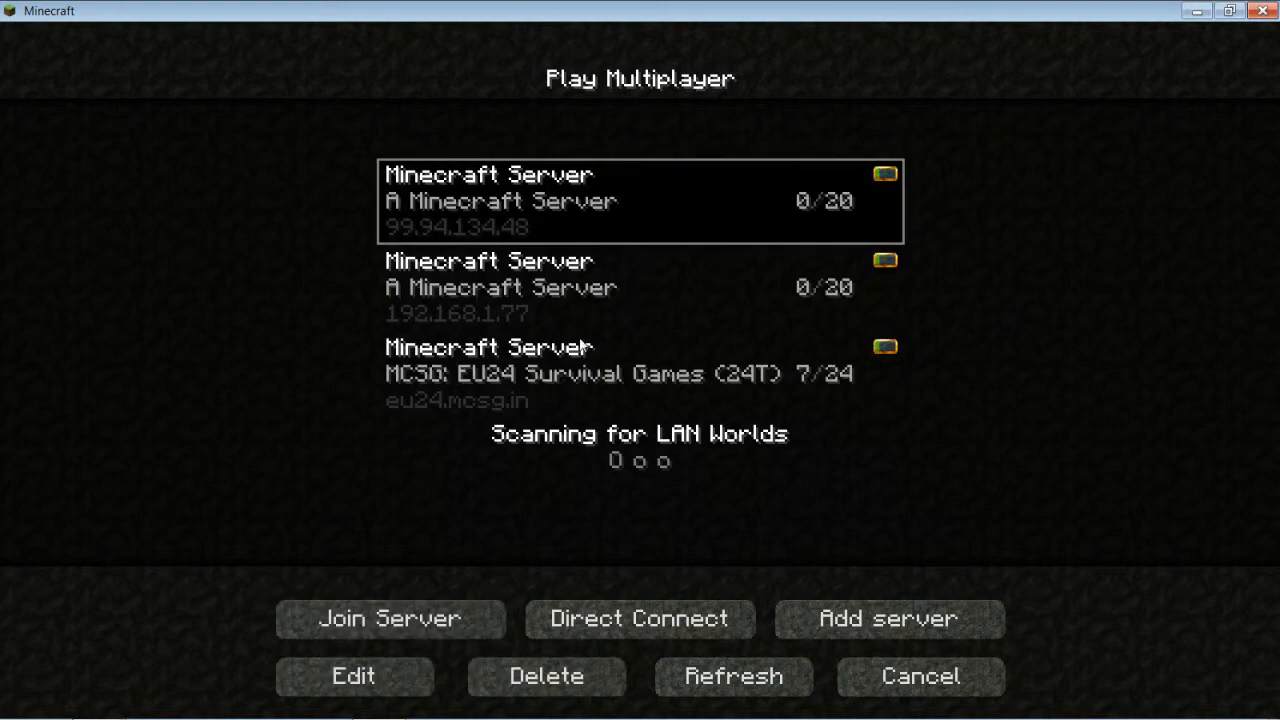
mouse_move(470, 602)
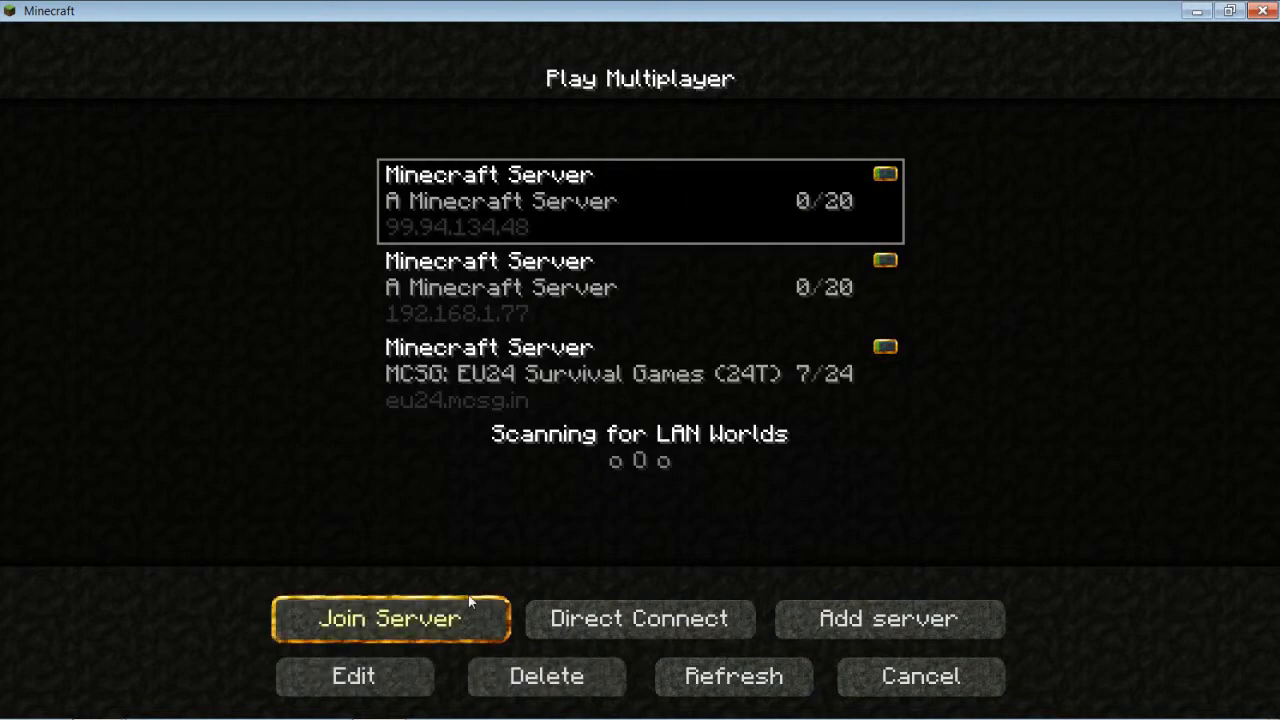
left_click(390, 618)
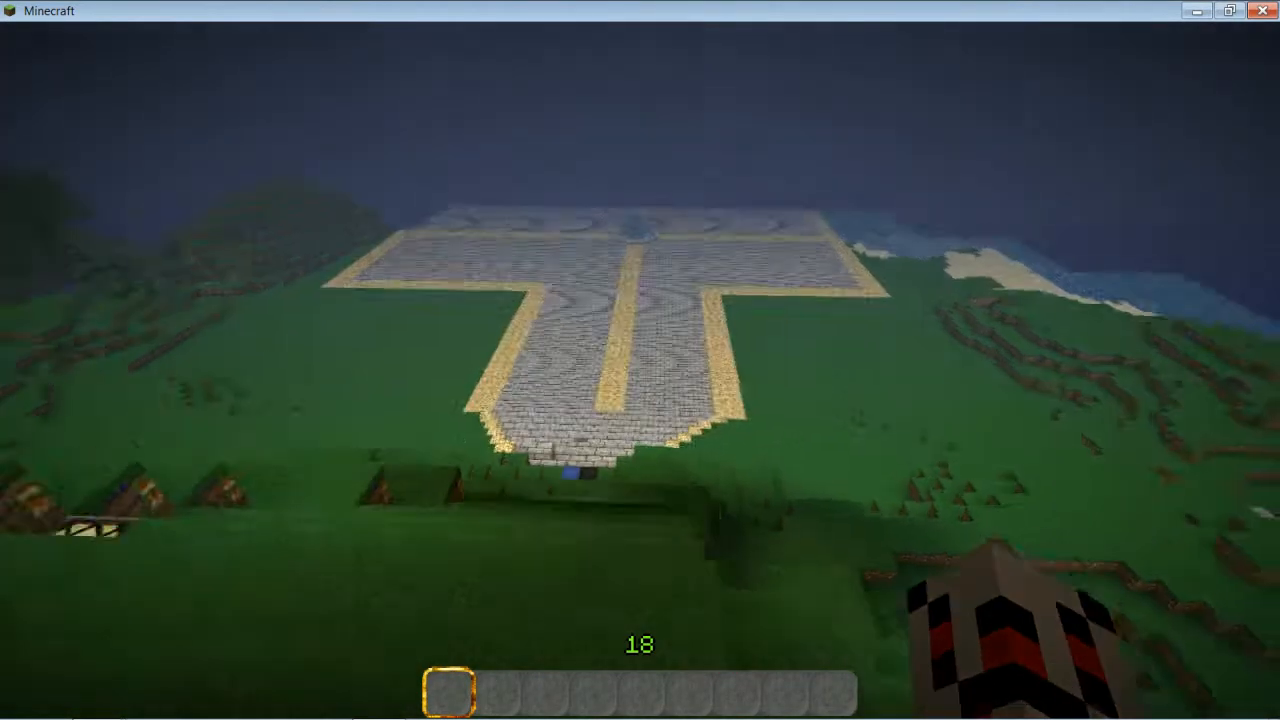
mouse_move(640, 360)
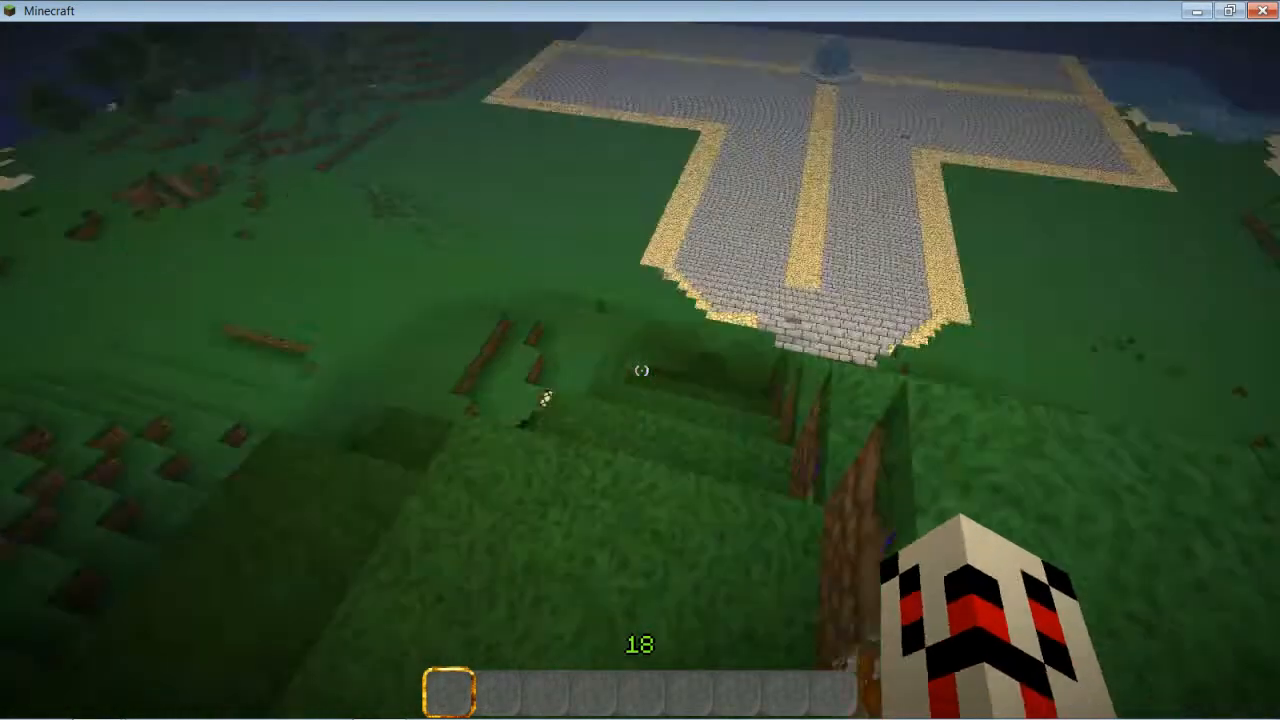
Disconnect from the server, rejoin it, and type /stop in chat.
key("Escape")
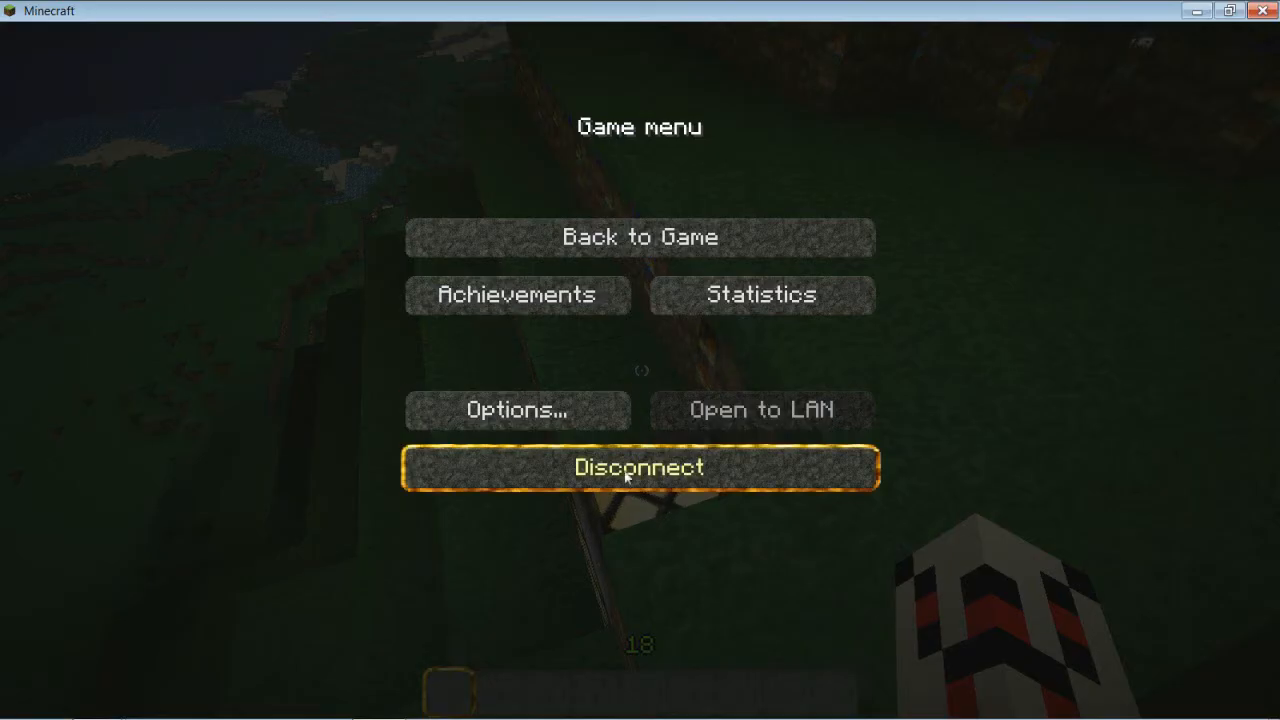
left_click(639, 468)
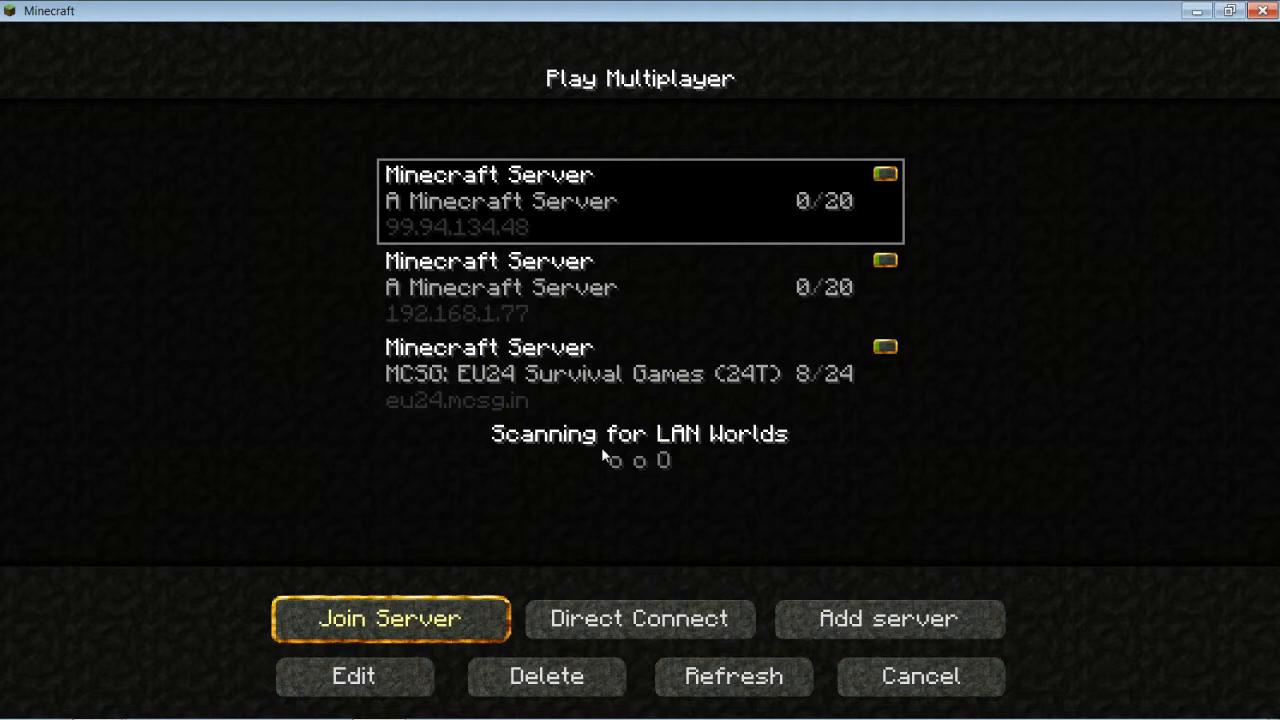
left_click(390, 618)
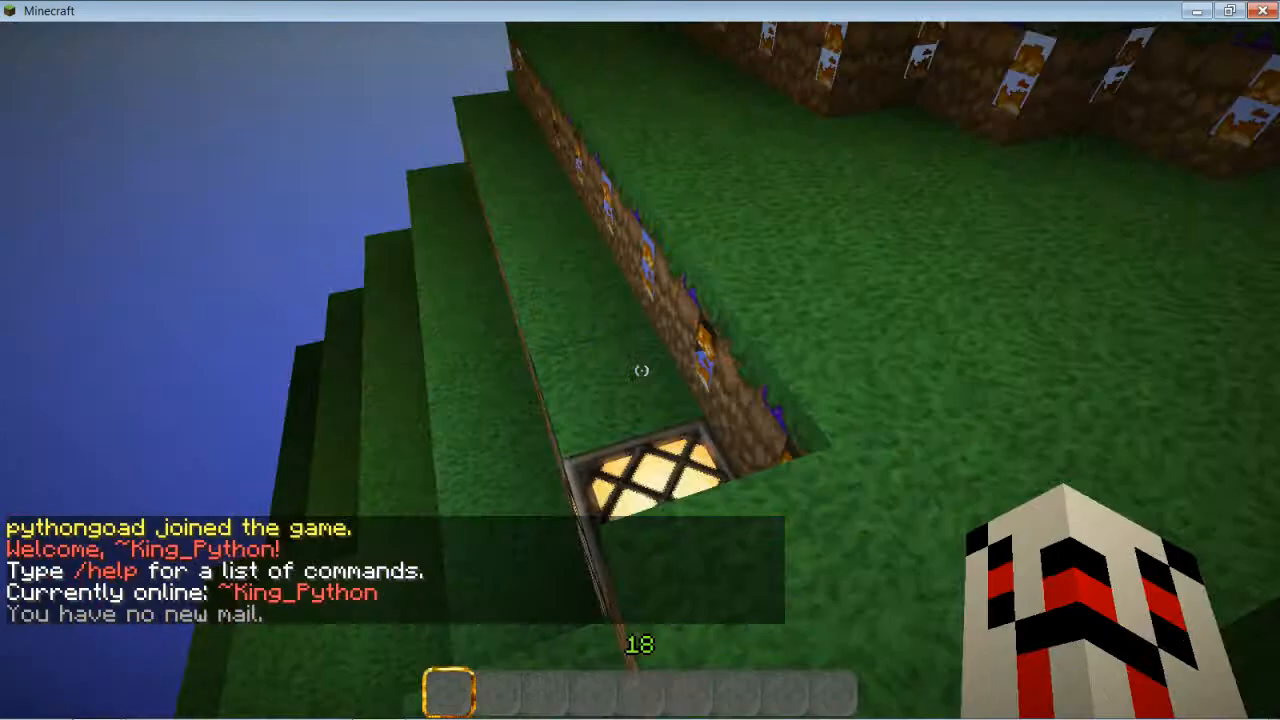
mouse_move(640, 360)
type("/d")
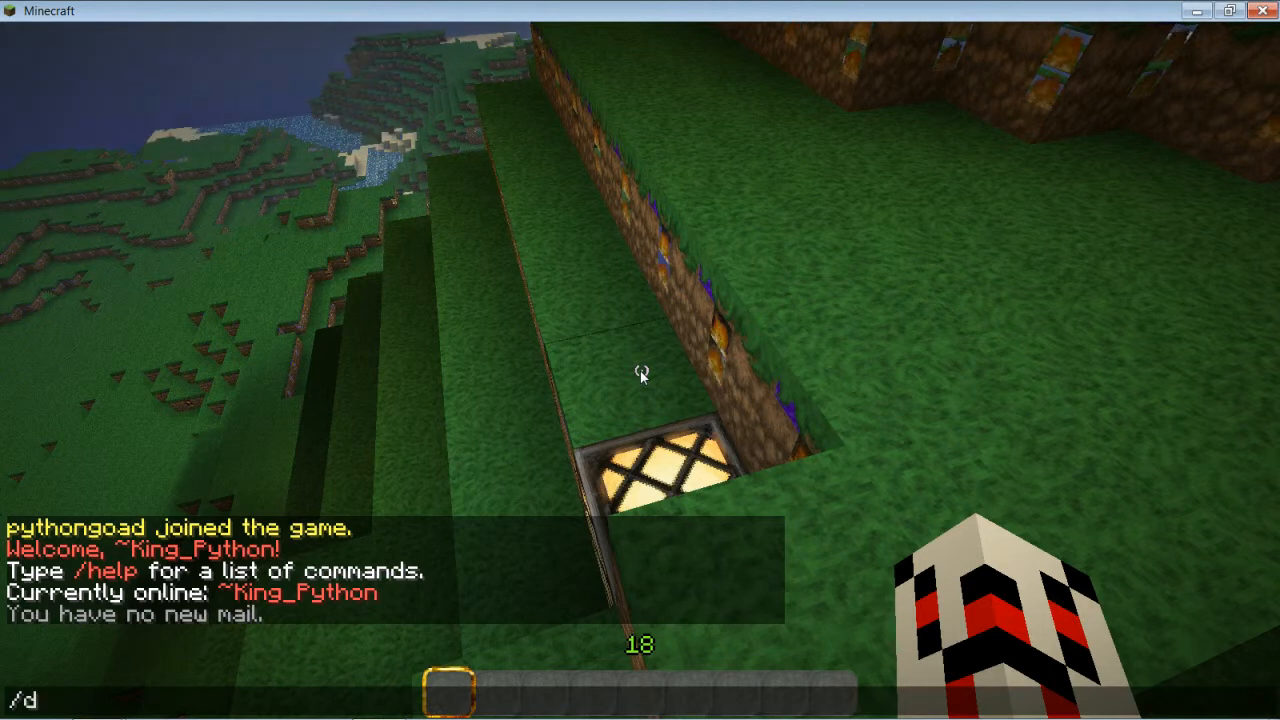
type("stop")
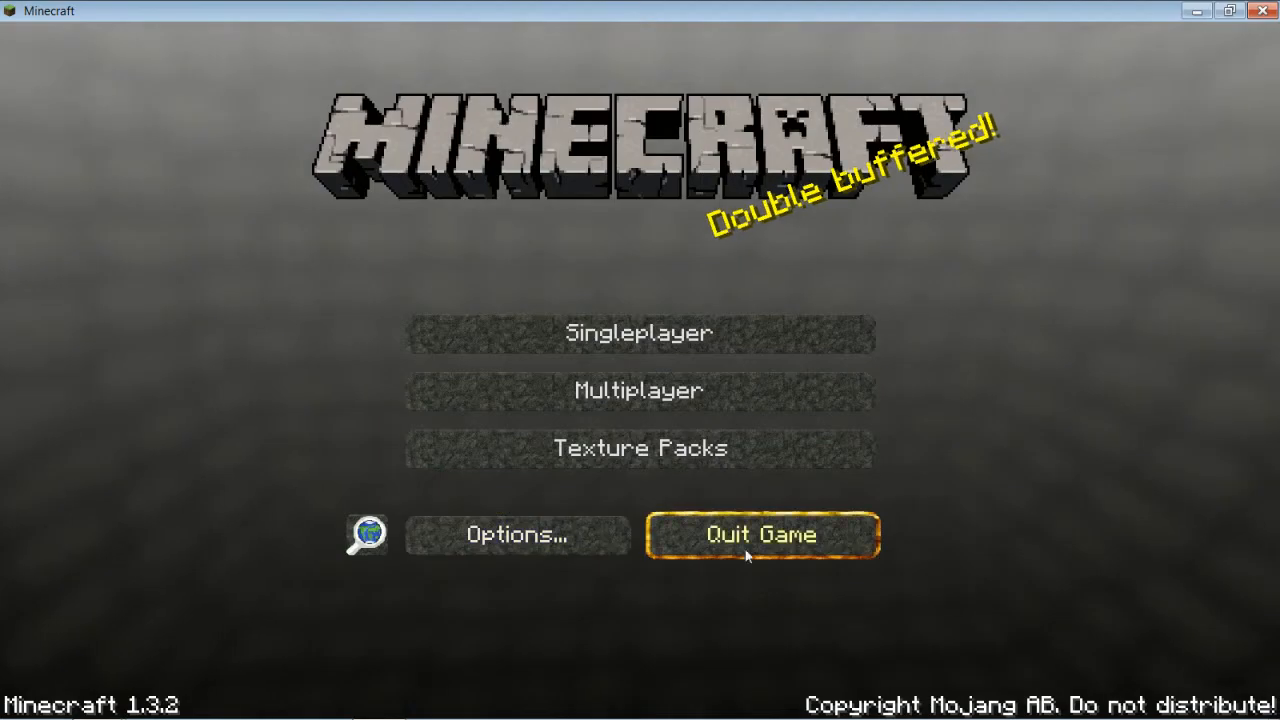
Quit Minecraft and browse minecraftmaps.com Creation Maps to the Castle Lividus v1.0 page.
left_click(762, 534)
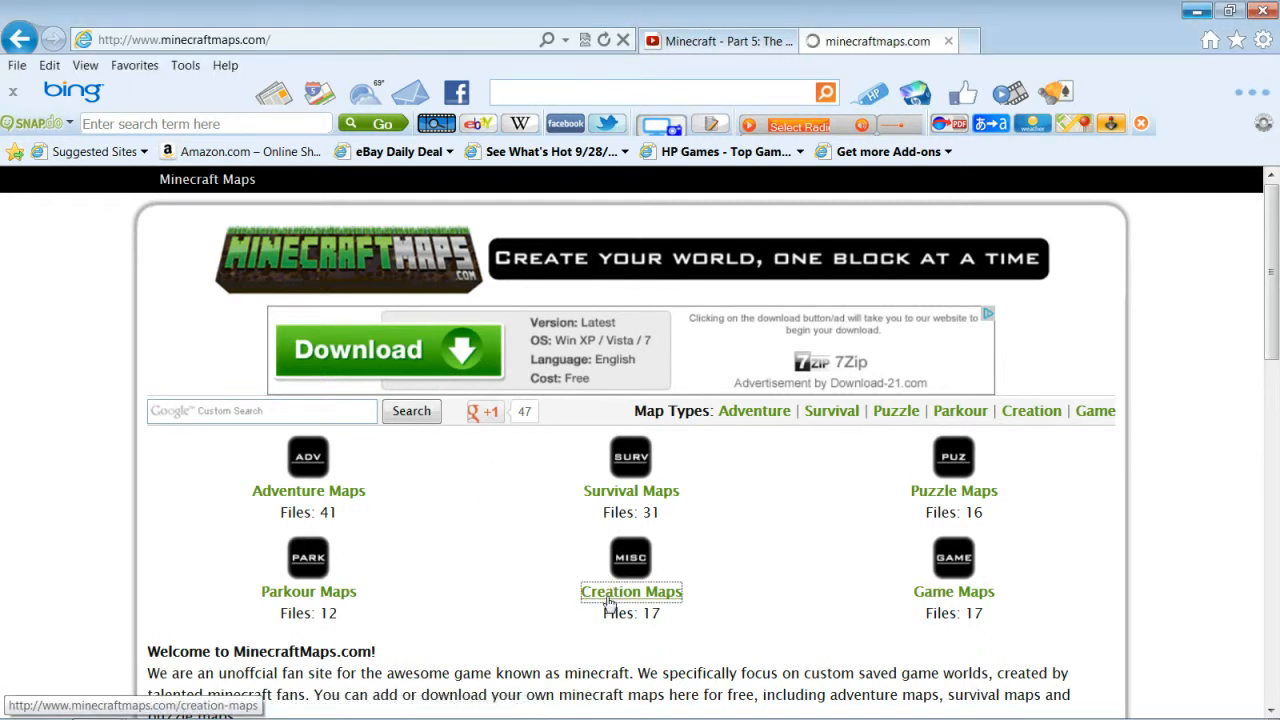
left_click(631, 591)
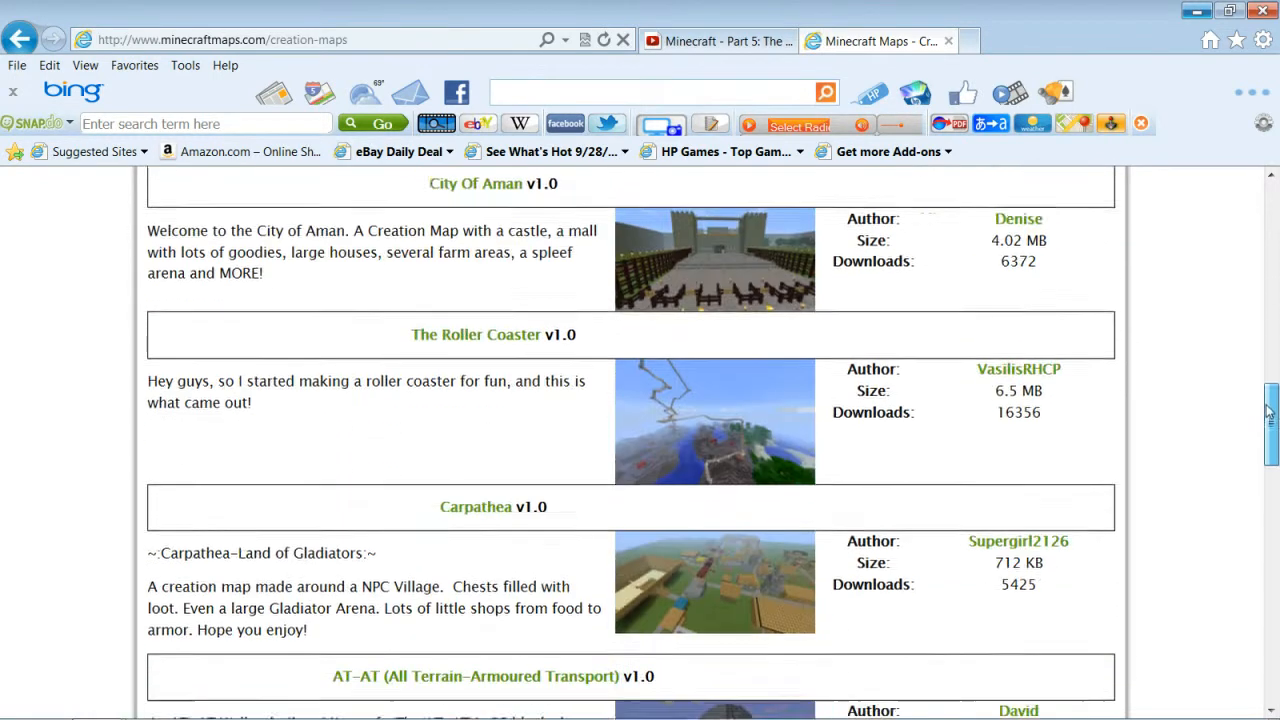
scroll("down", 3)
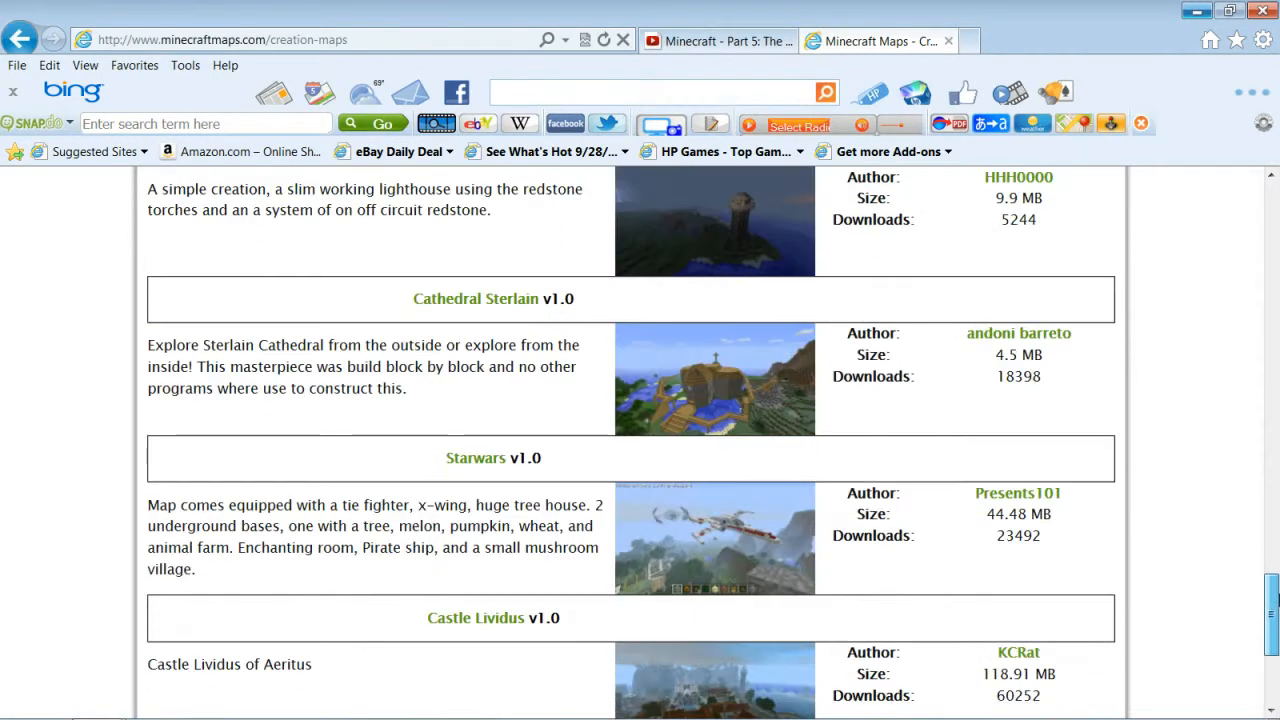
scroll("down", 3)
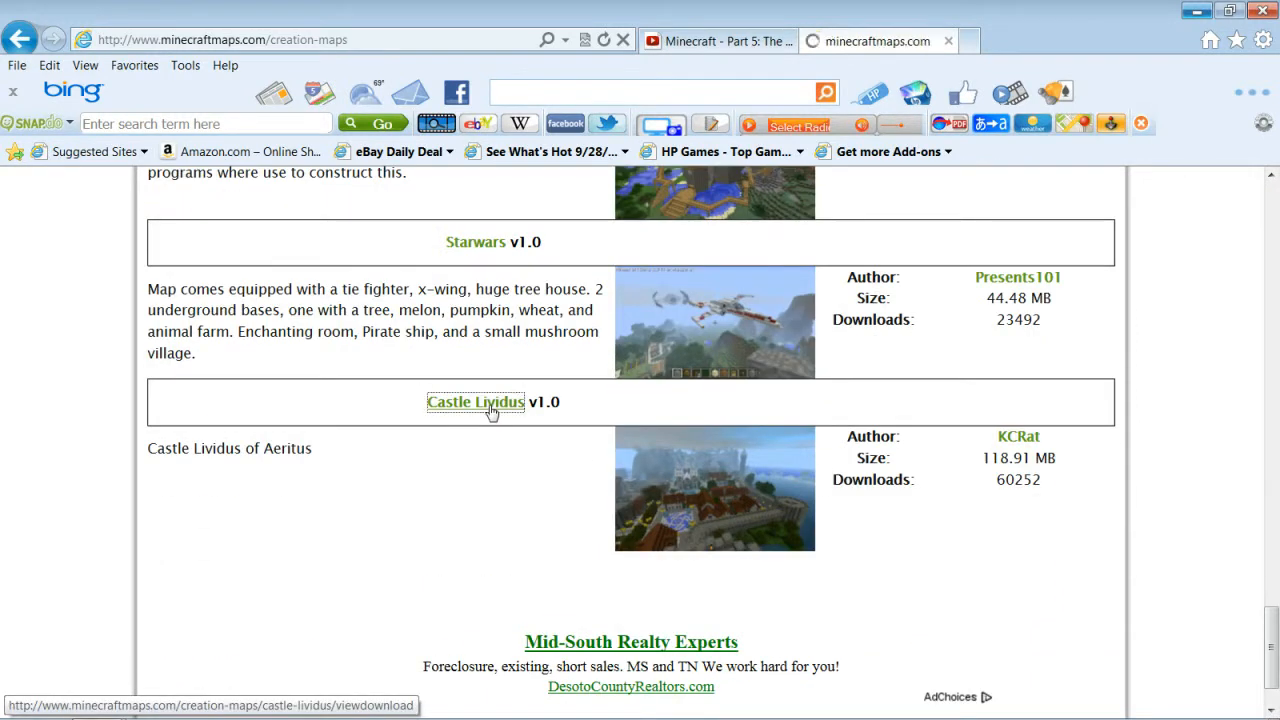
left_click(475, 402)
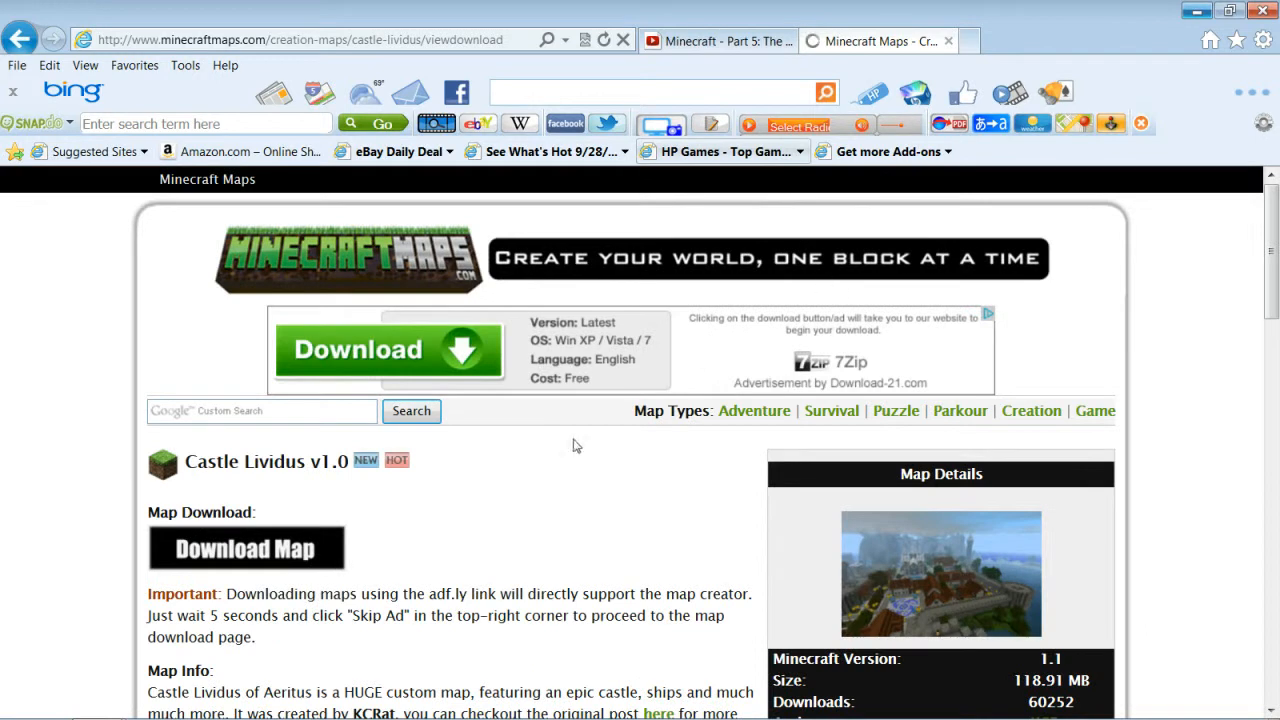
scroll("down", 3)
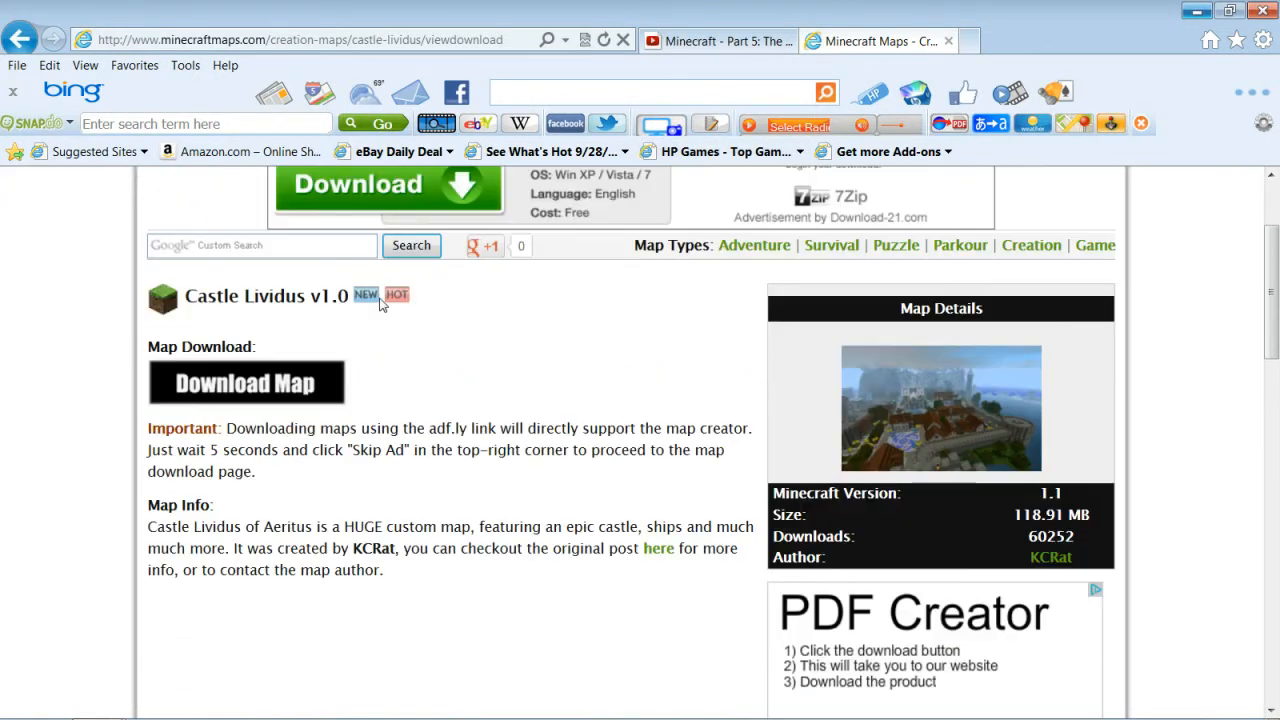
Follow the Download Map link past the iLivid popup toward MediaFire.
left_click(246, 382)
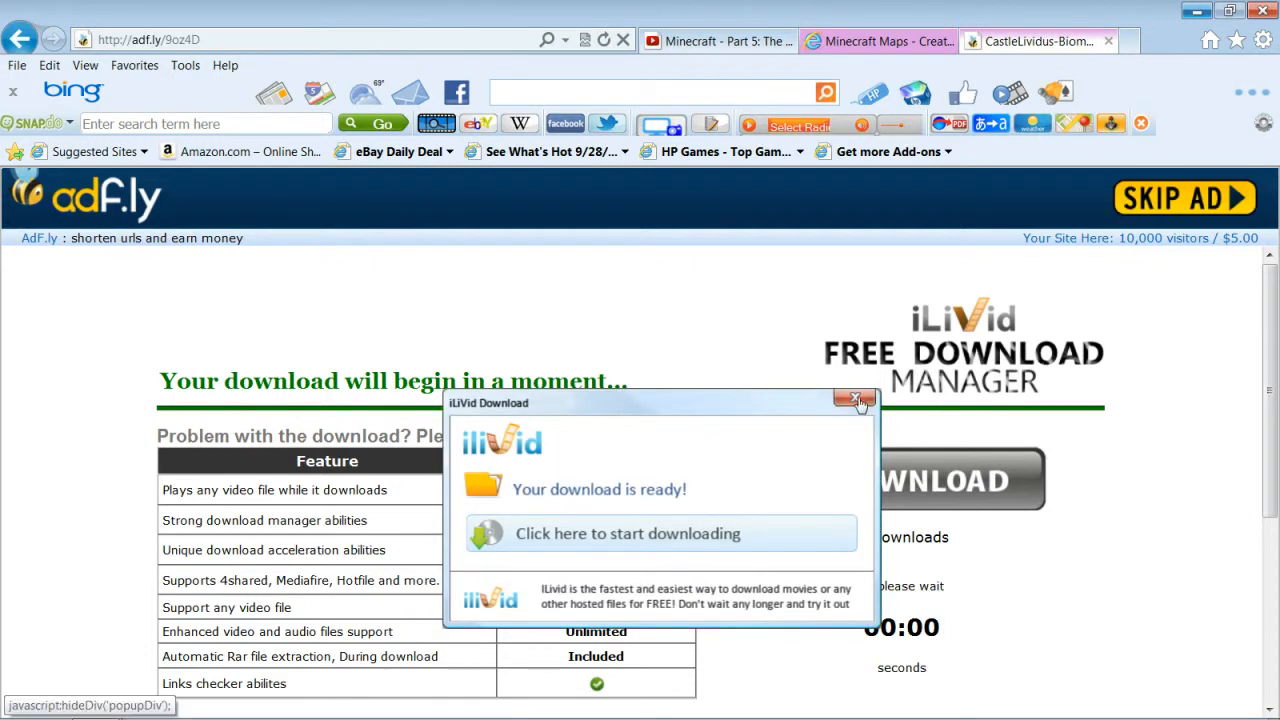
left_click(856, 401)
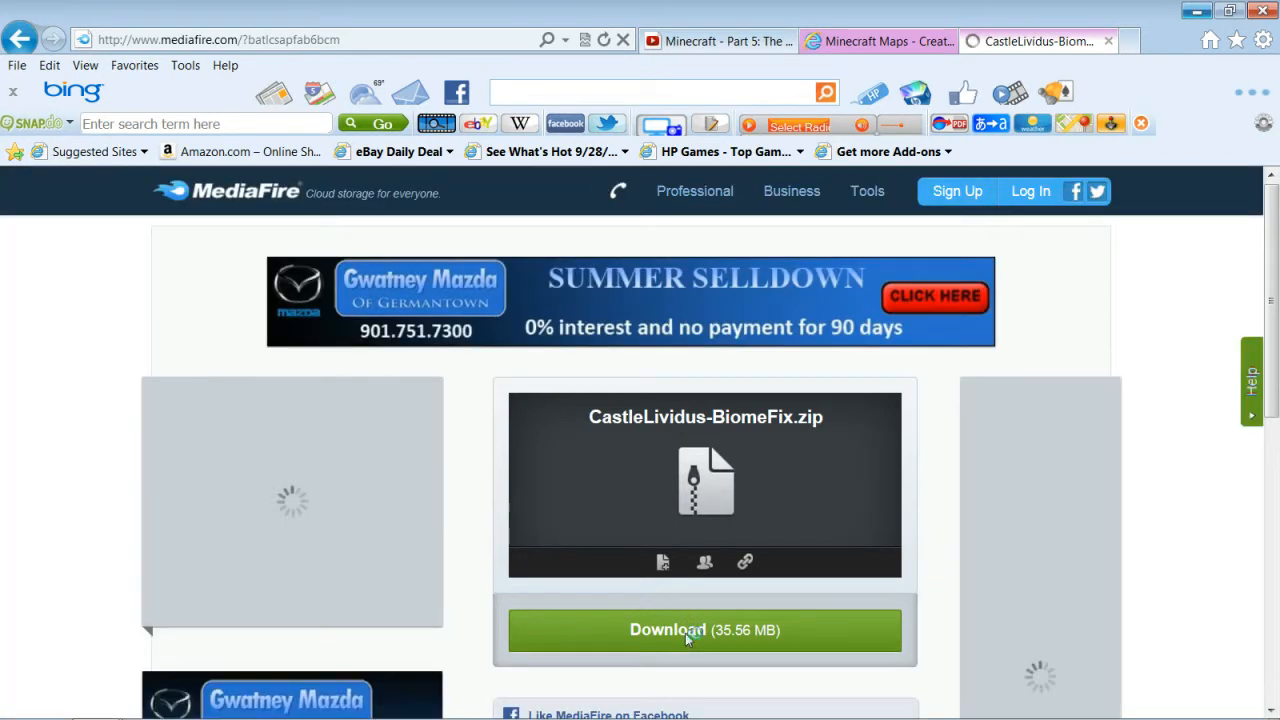
Download CastleLividus-BiomeFix.zip from MediaFire and save it to disk.
left_click(704, 629)
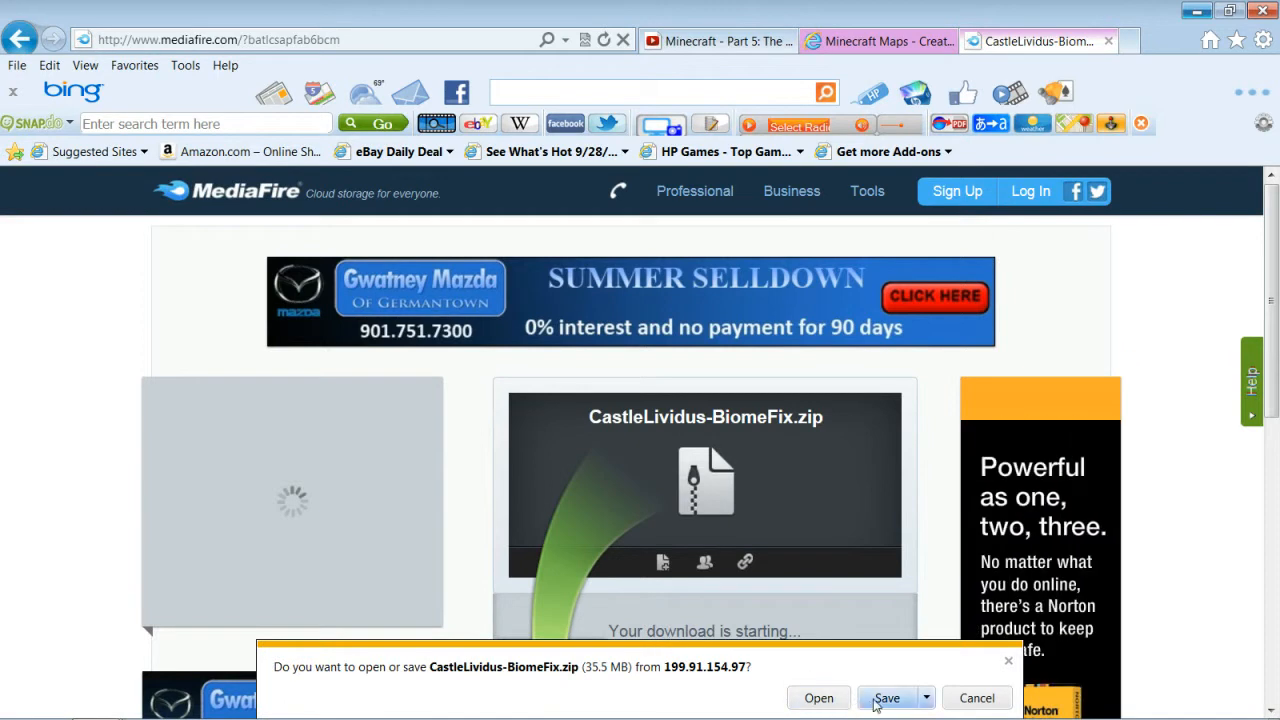
left_click(886, 698)
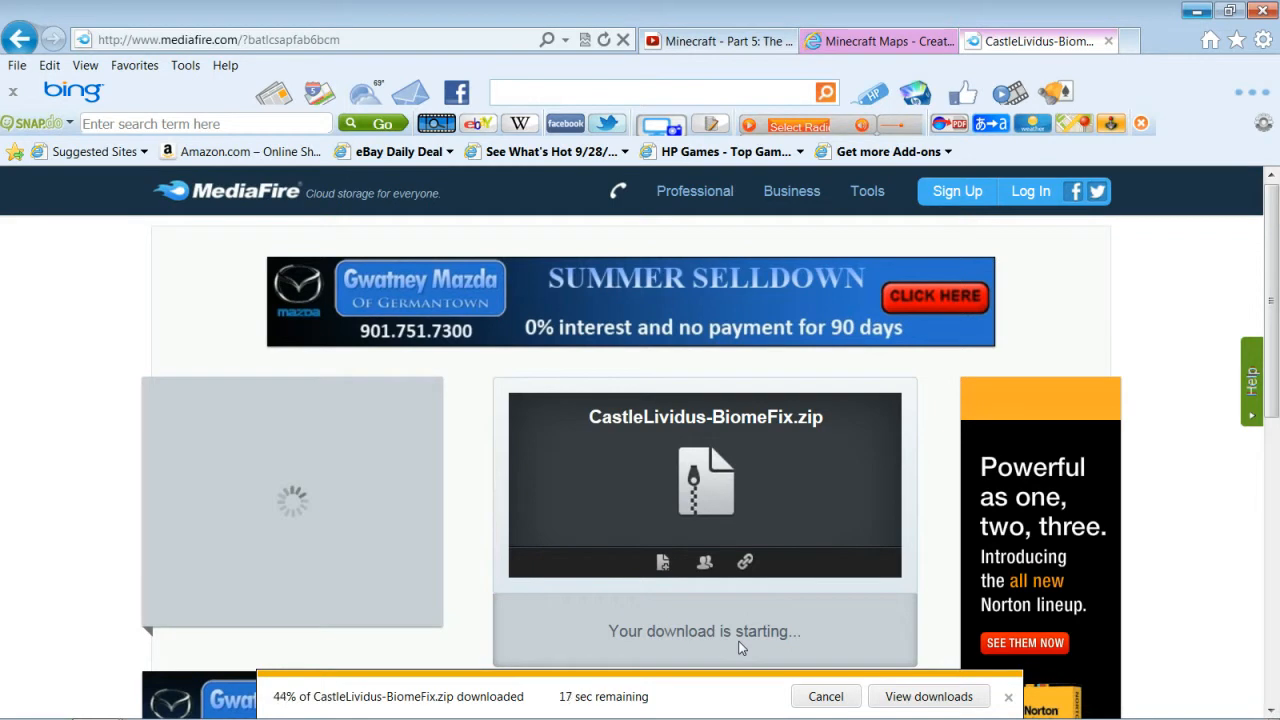
mouse_move(675, 448)
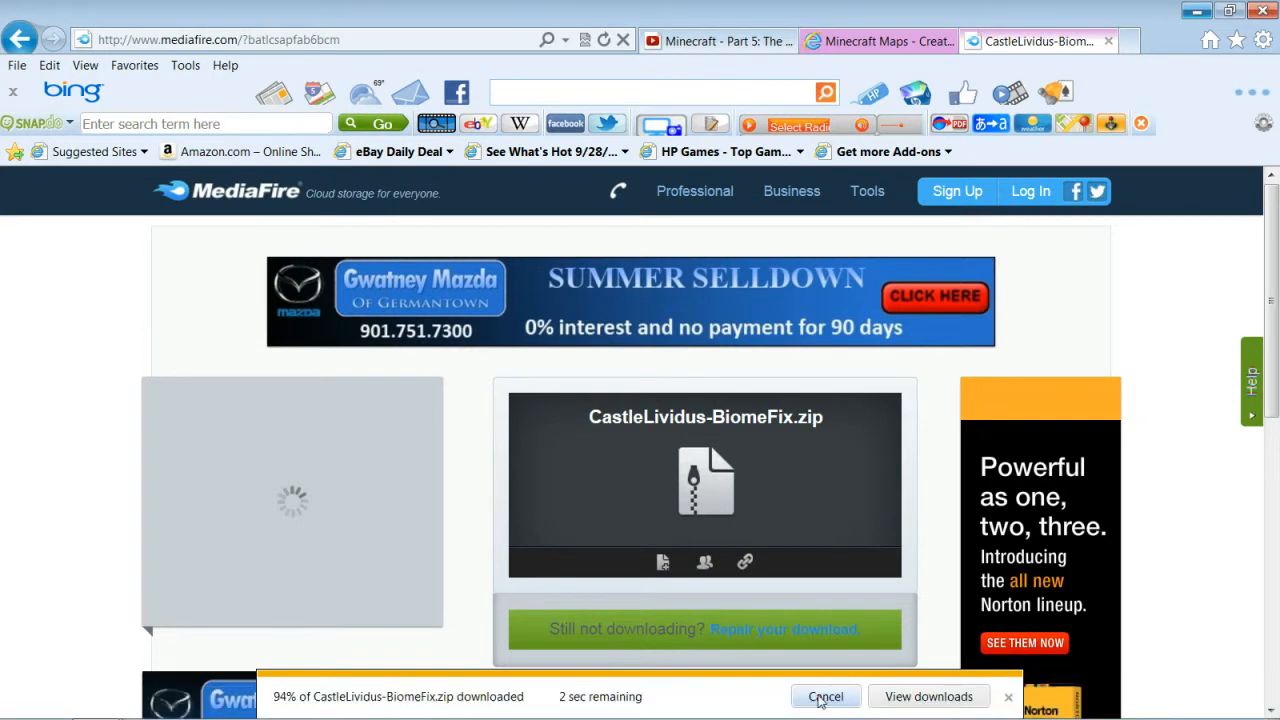
mouse_move(890, 520)
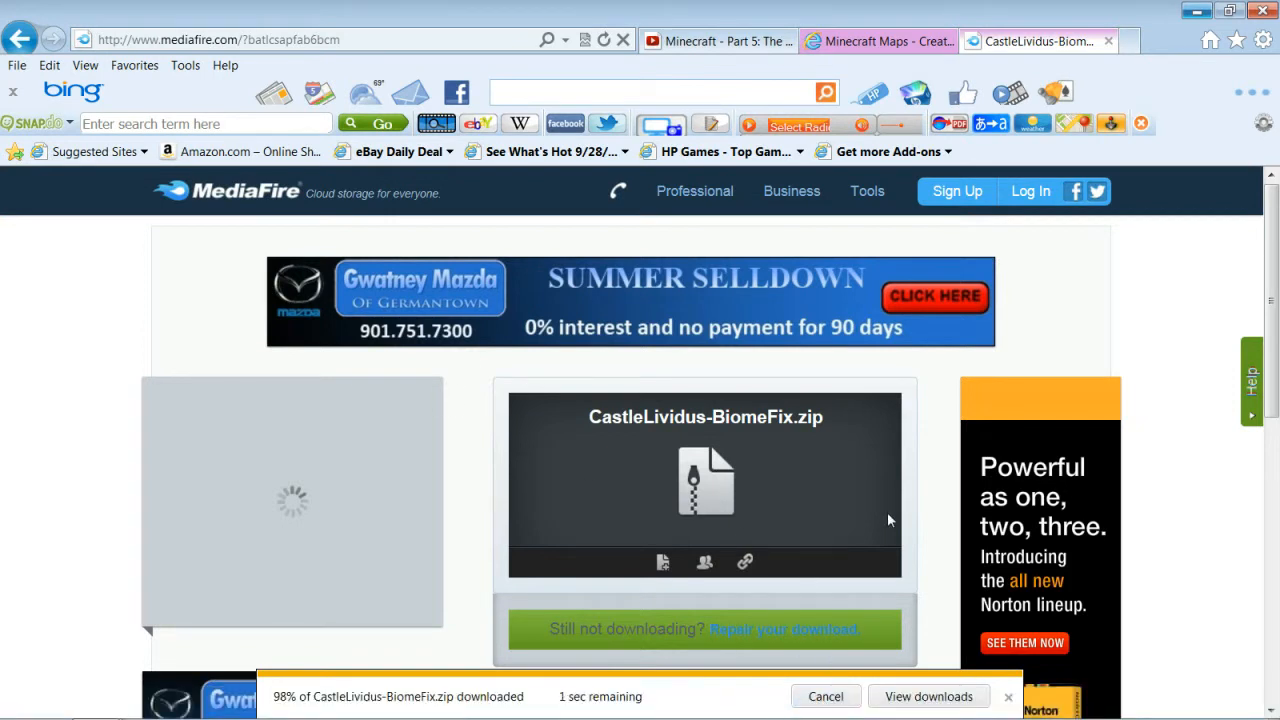
Close Internet Explorer and its tabs, then drag the CastleLividus-BiomeFix zip onto the desktop.
left_click(928, 696)
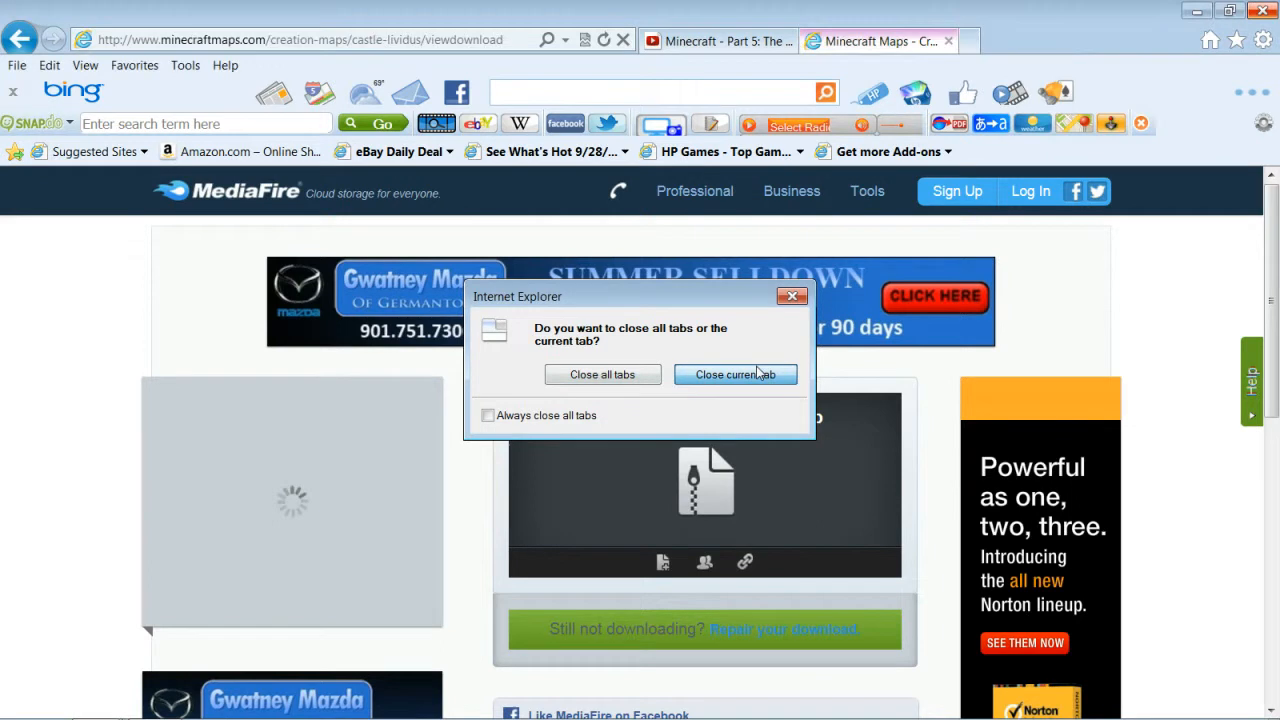
left_click(735, 374)
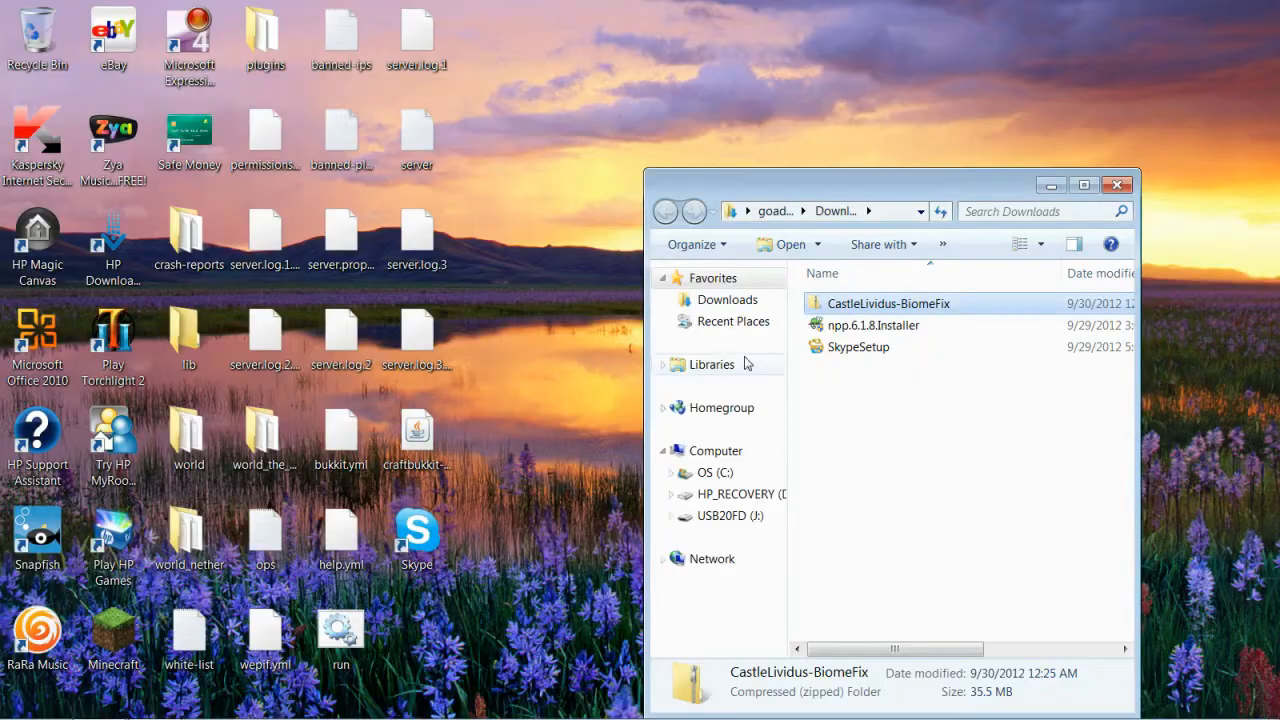
left_click_drag(888, 303, 570, 445)
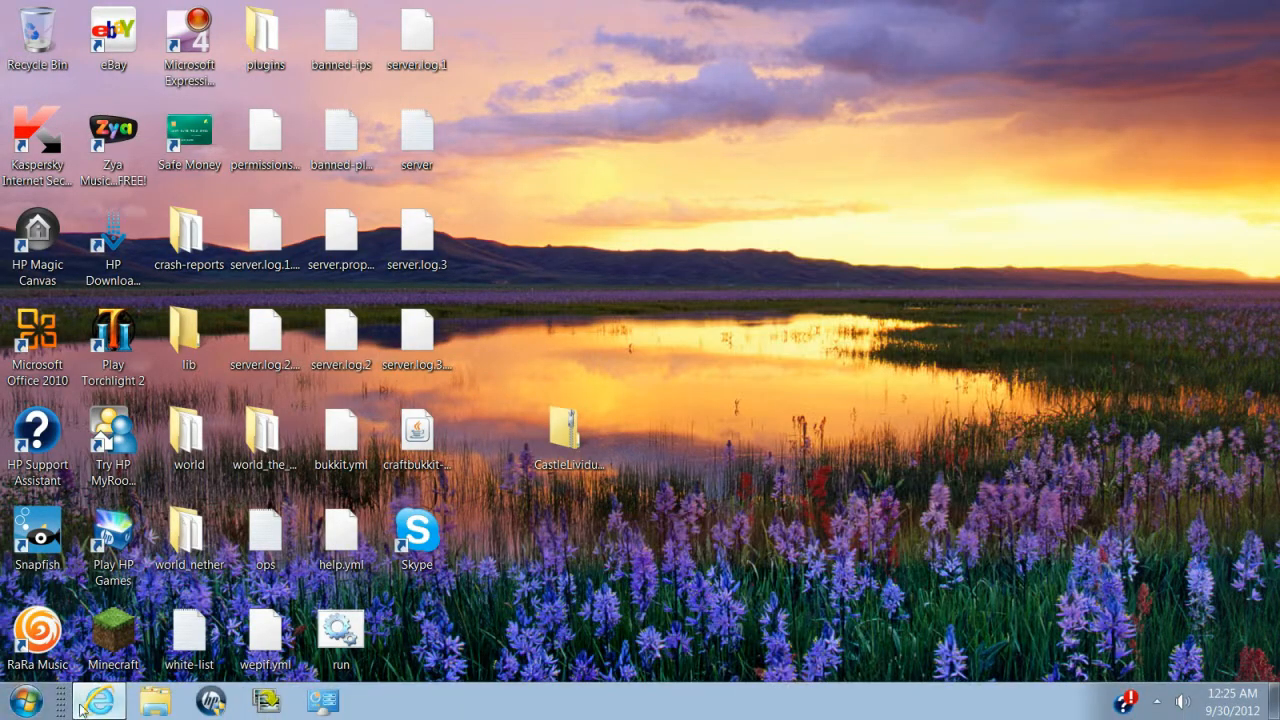
Search %appdata% from the Start menu to reach the Roaming .minecraft folder.
left_click(25, 699)
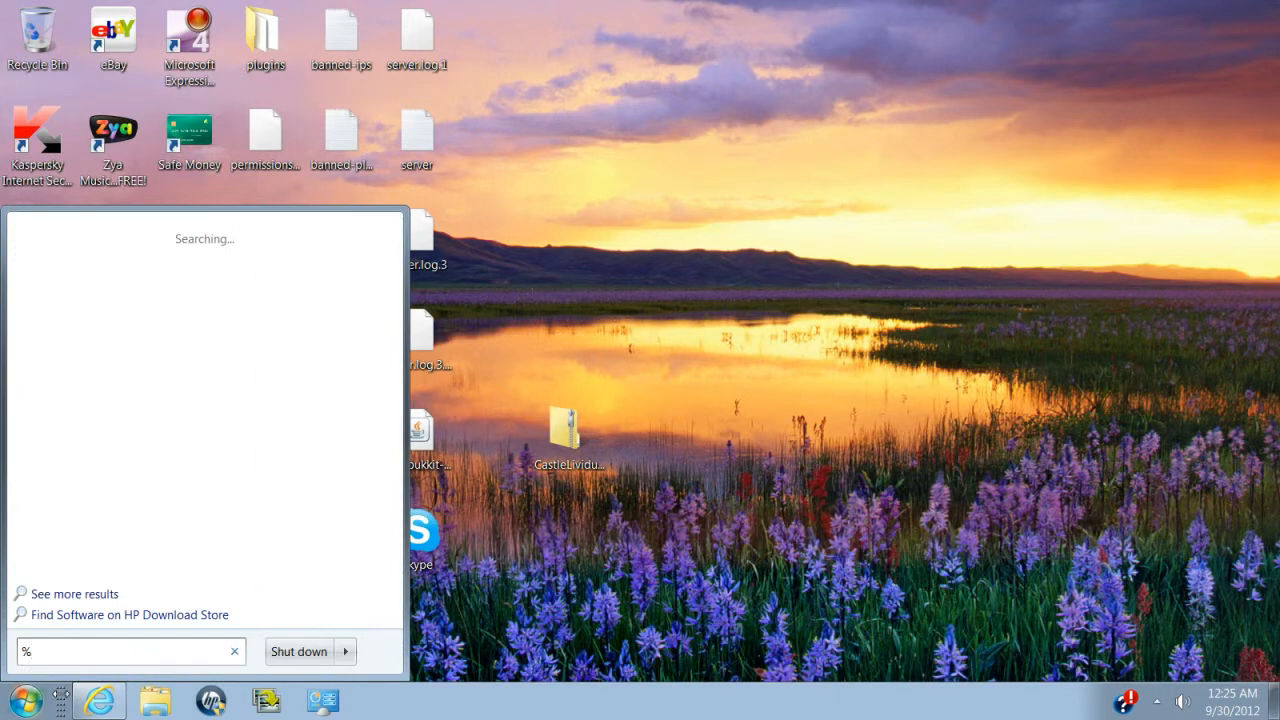
type("appd")
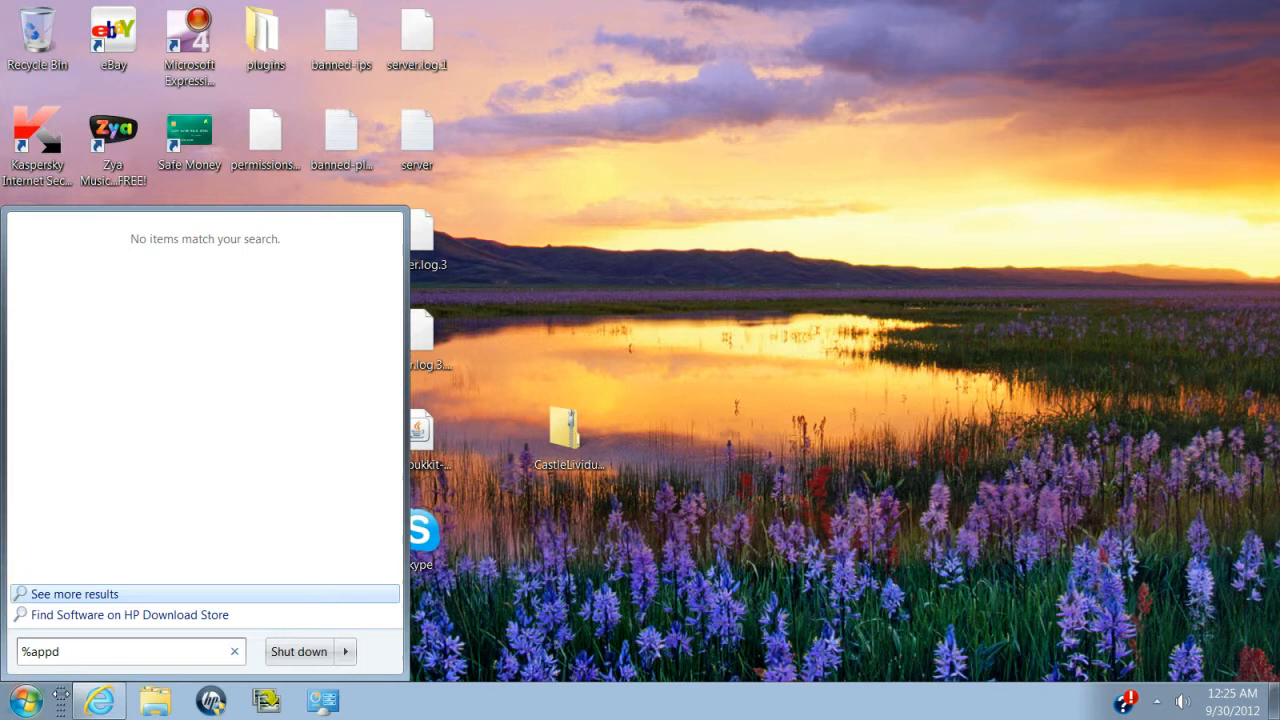
key("backspace")
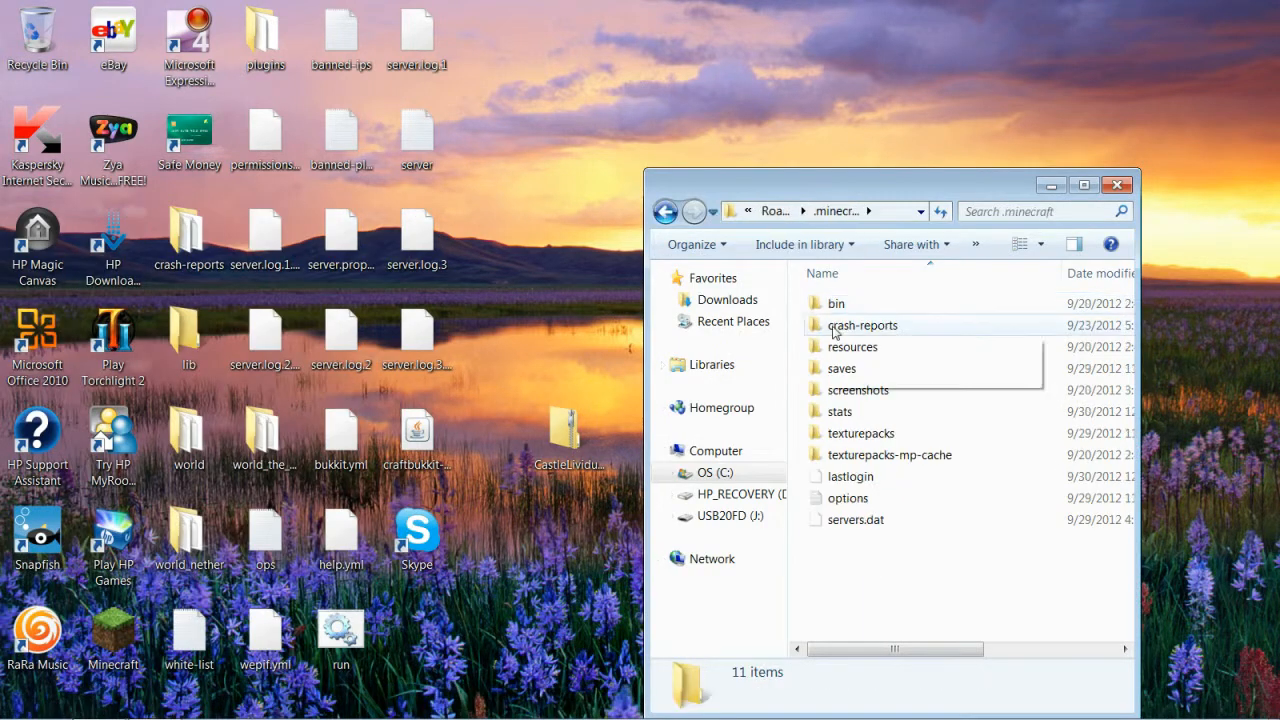
mouse_move(867, 181)
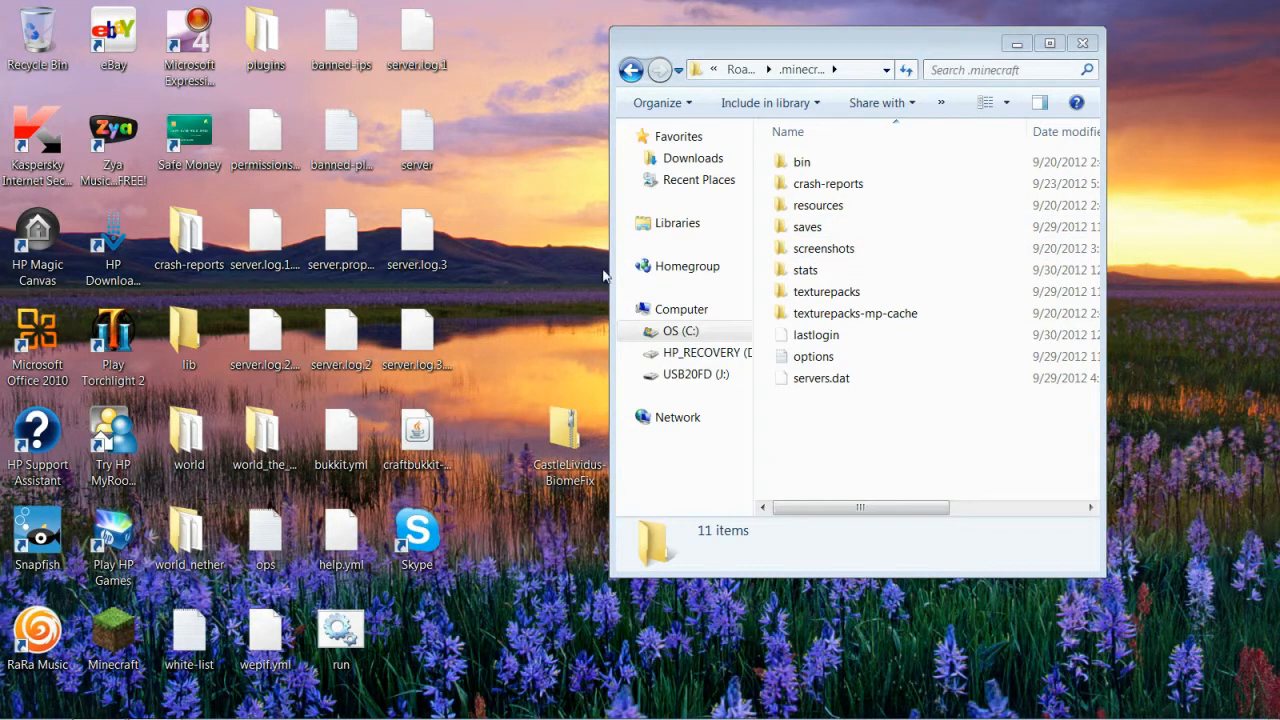
mouse_move(823, 248)
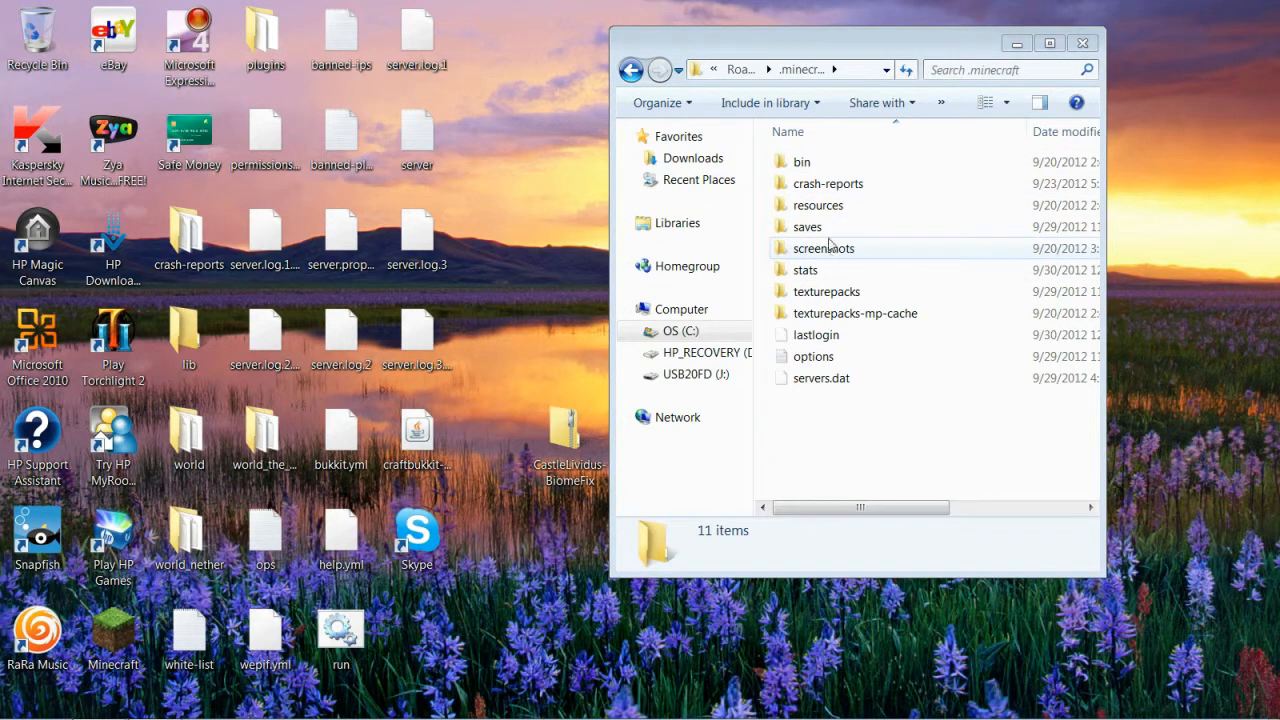
Open the .minecraft saves folder holding the CastleLividus-BiomeFix map.
double_click(807, 226)
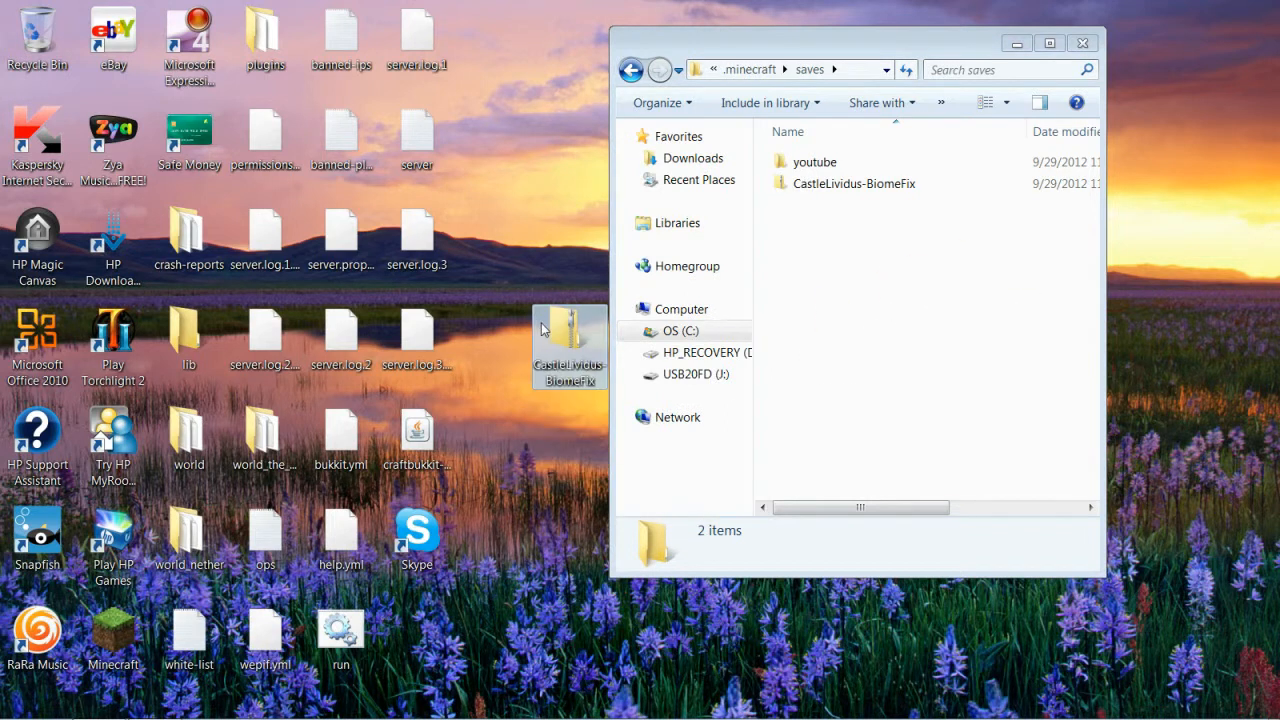
Delete the desktop CastleLividus-BiomeFix zip and empty it from the Recycle Bin.
right_click(568, 345)
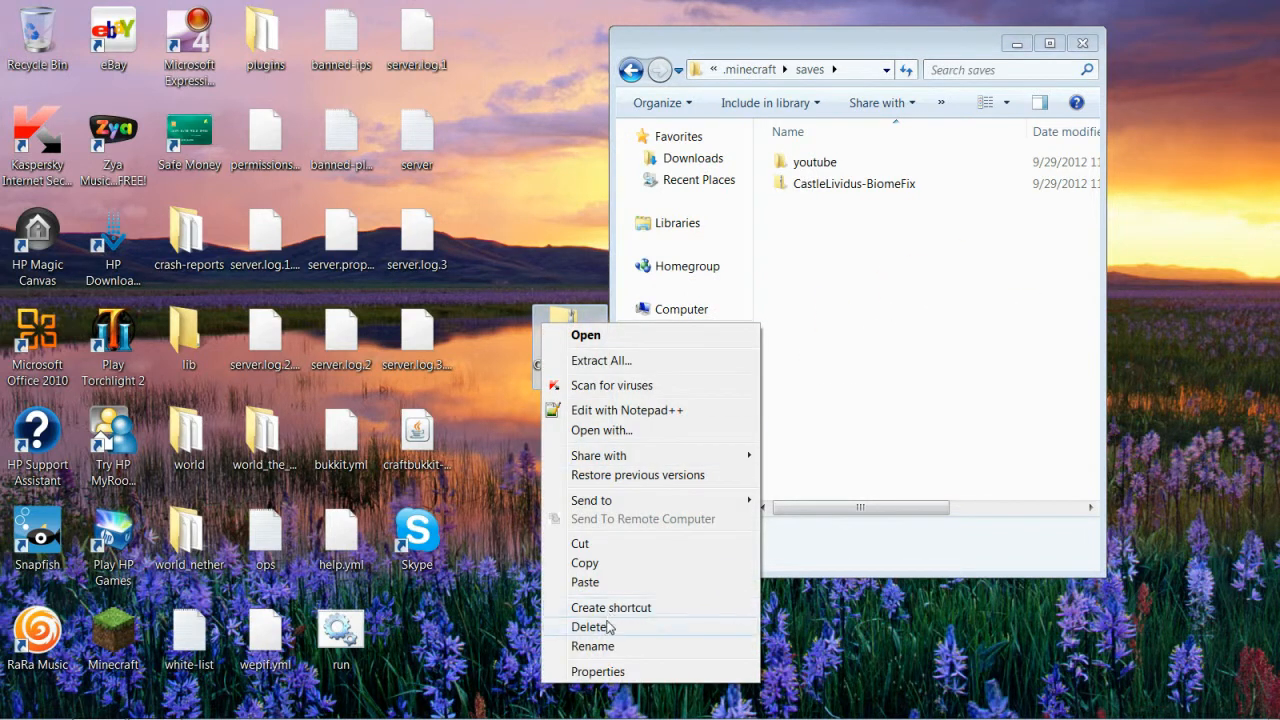
left_click(590, 626)
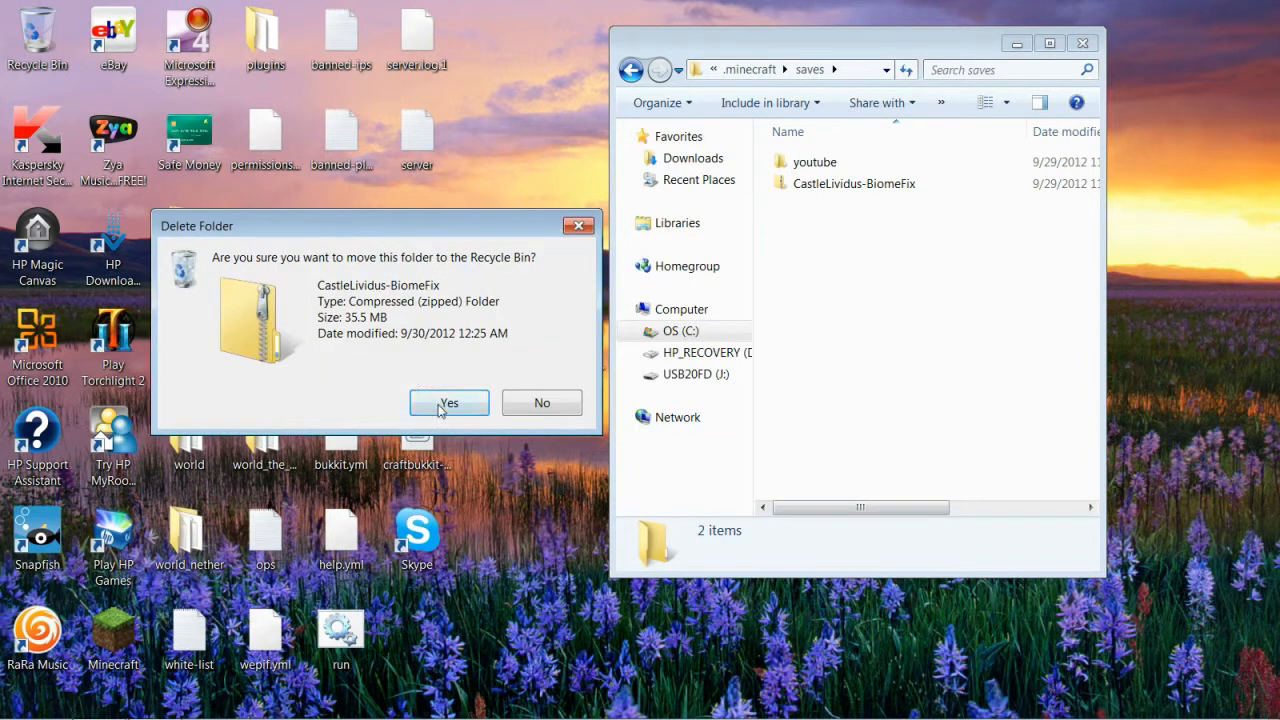
left_click(448, 402)
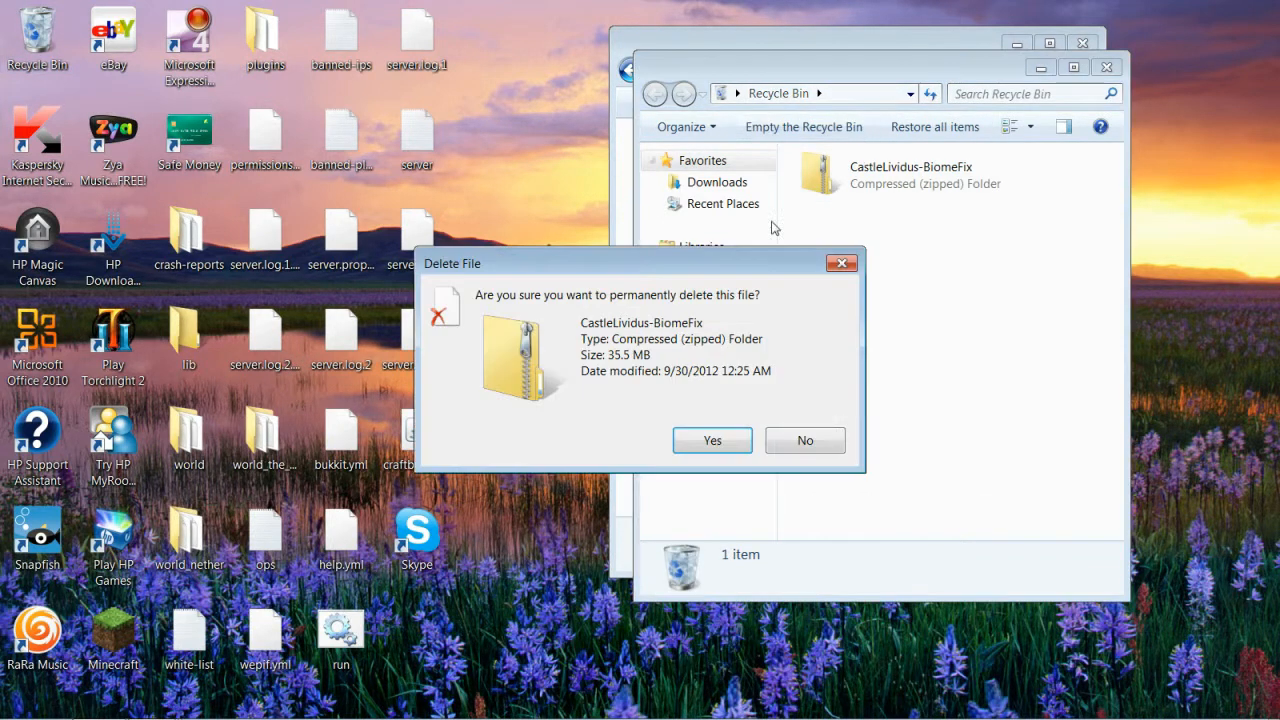
left_click(712, 440)
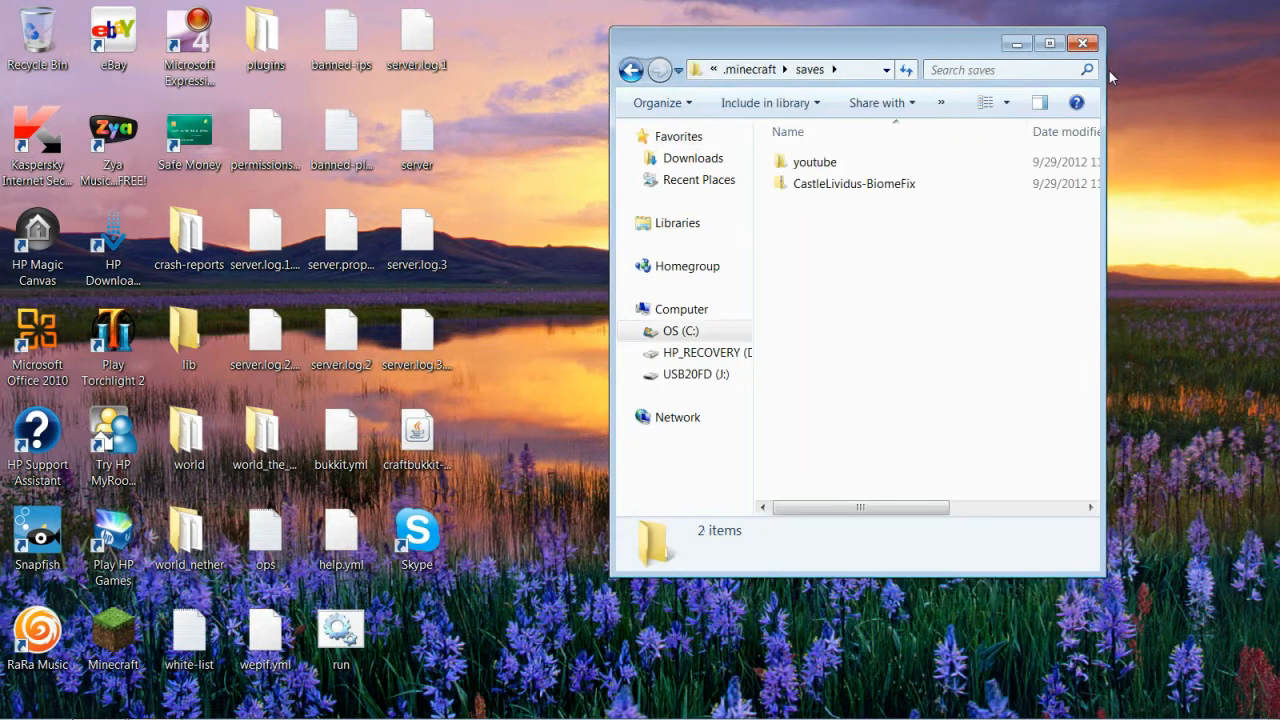
left_click(855, 183)
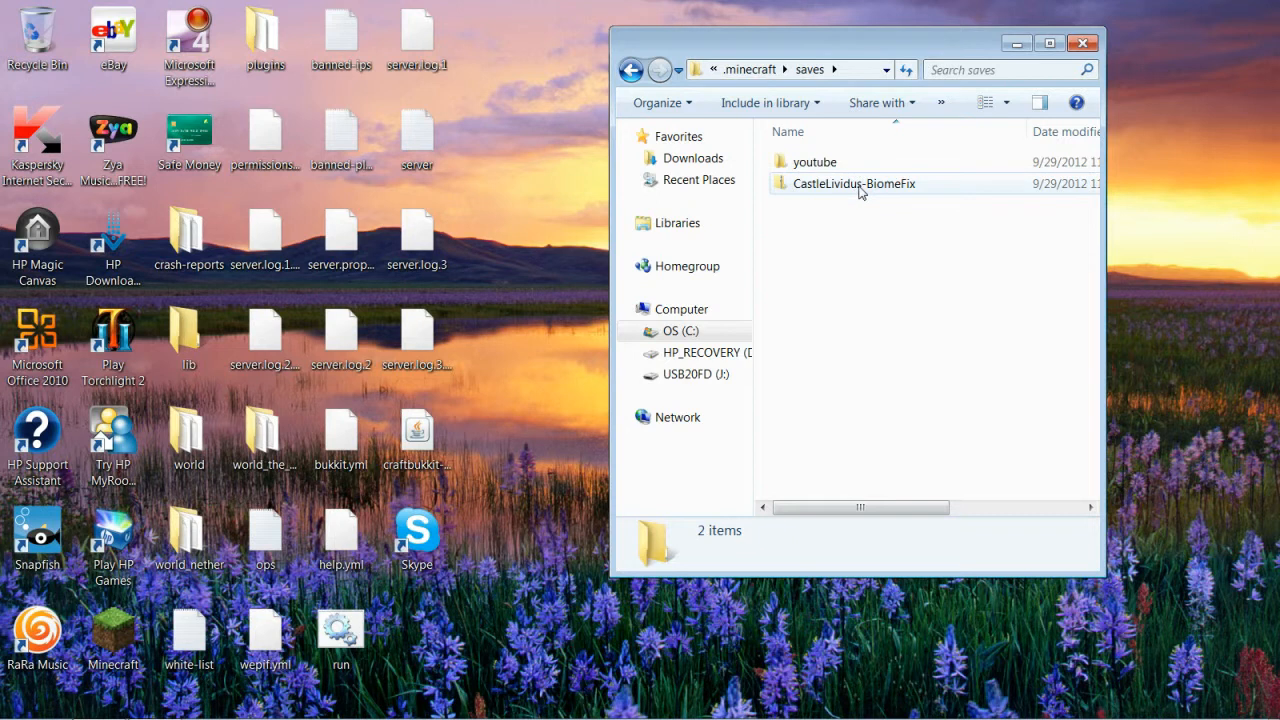
Copy all CastleLividus-BiomeFix map files, then select all ten files in the server's world folder.
double_click(855, 183)
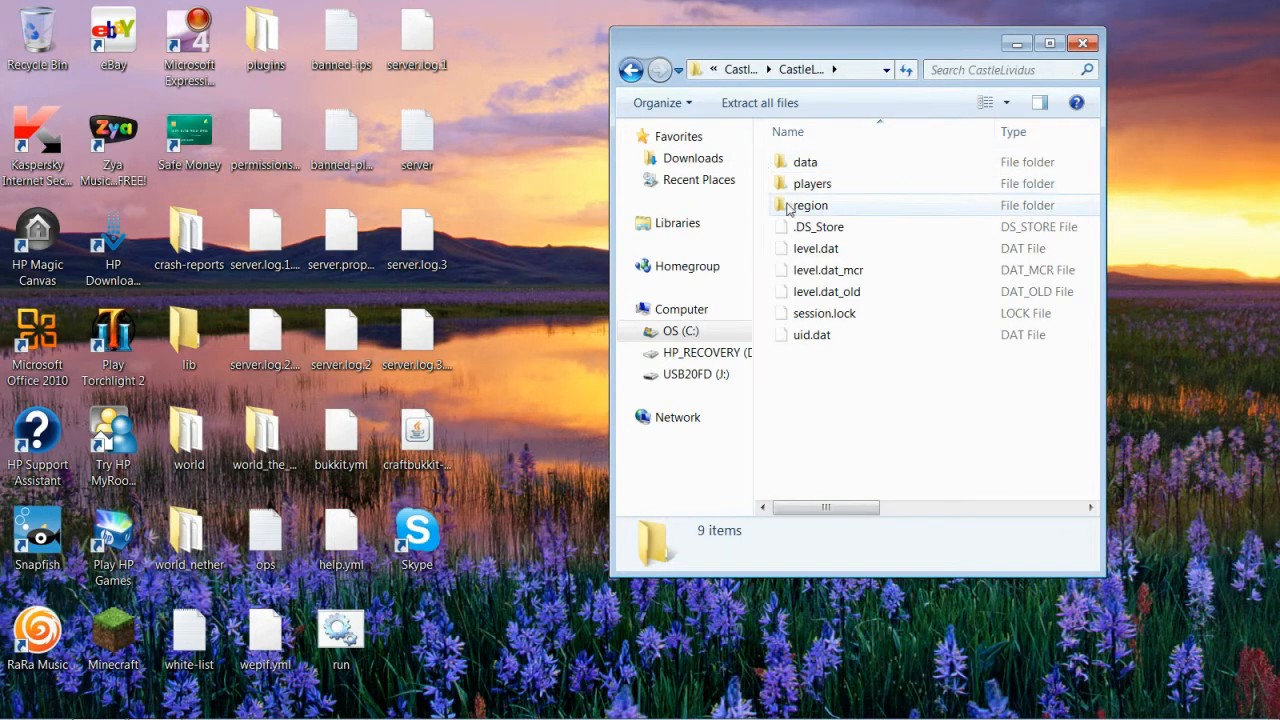
key("ctrl+a")
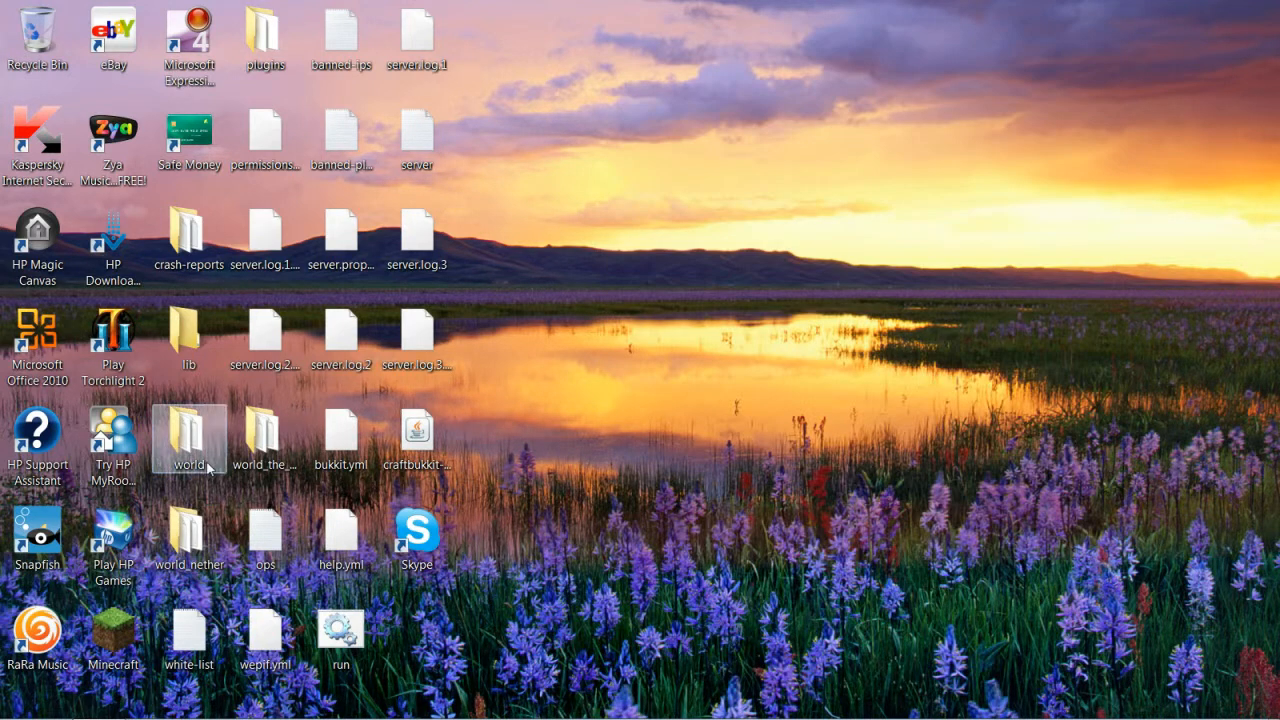
double_click(189, 438)
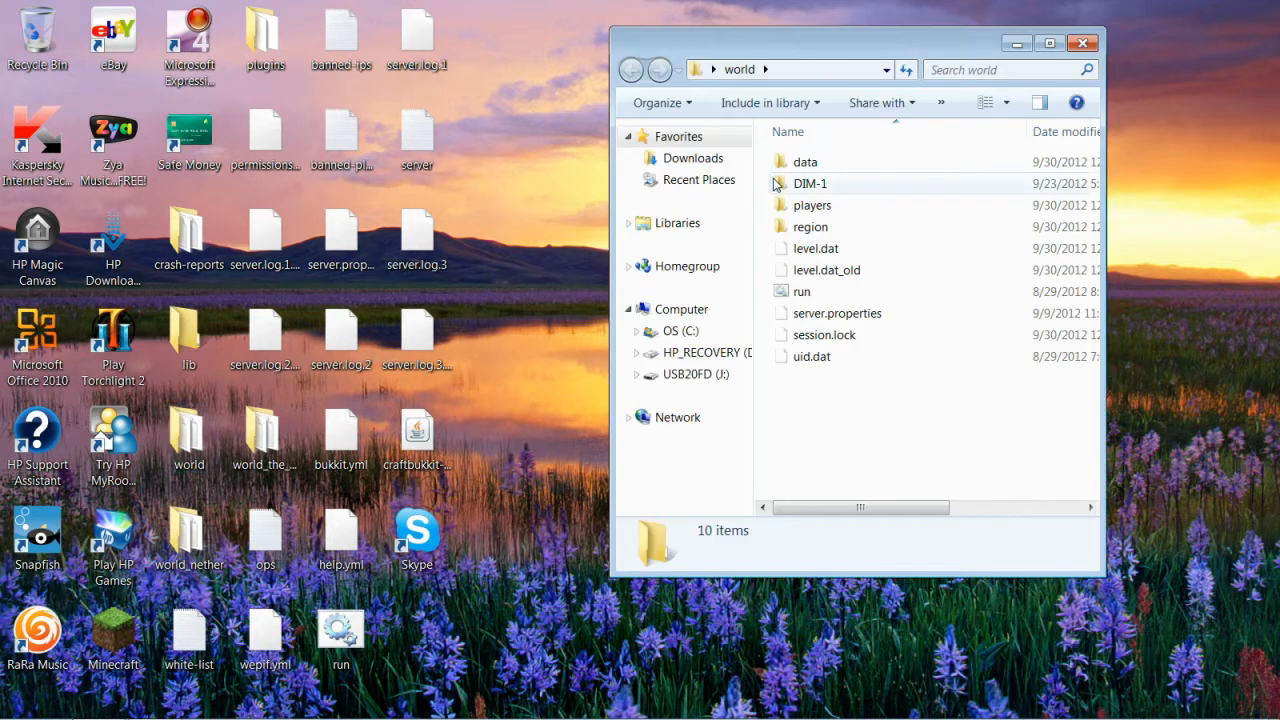
left_click(1082, 42)
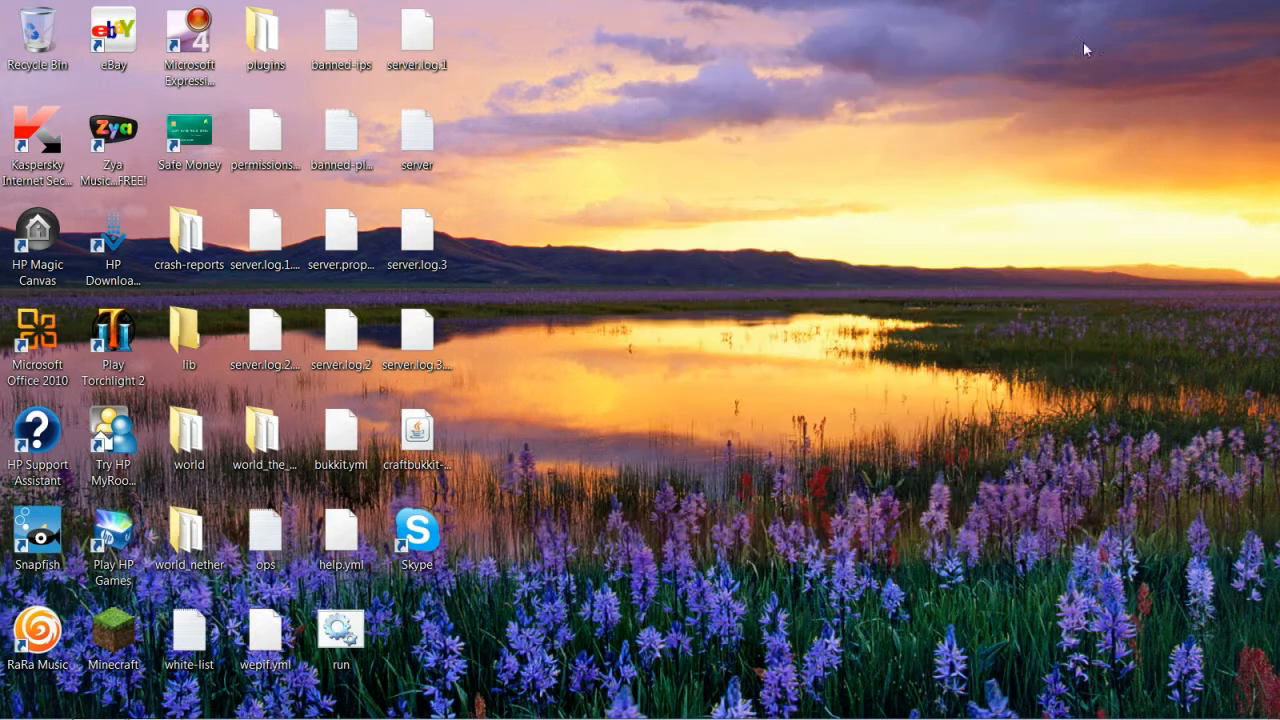
double_click(188, 437)
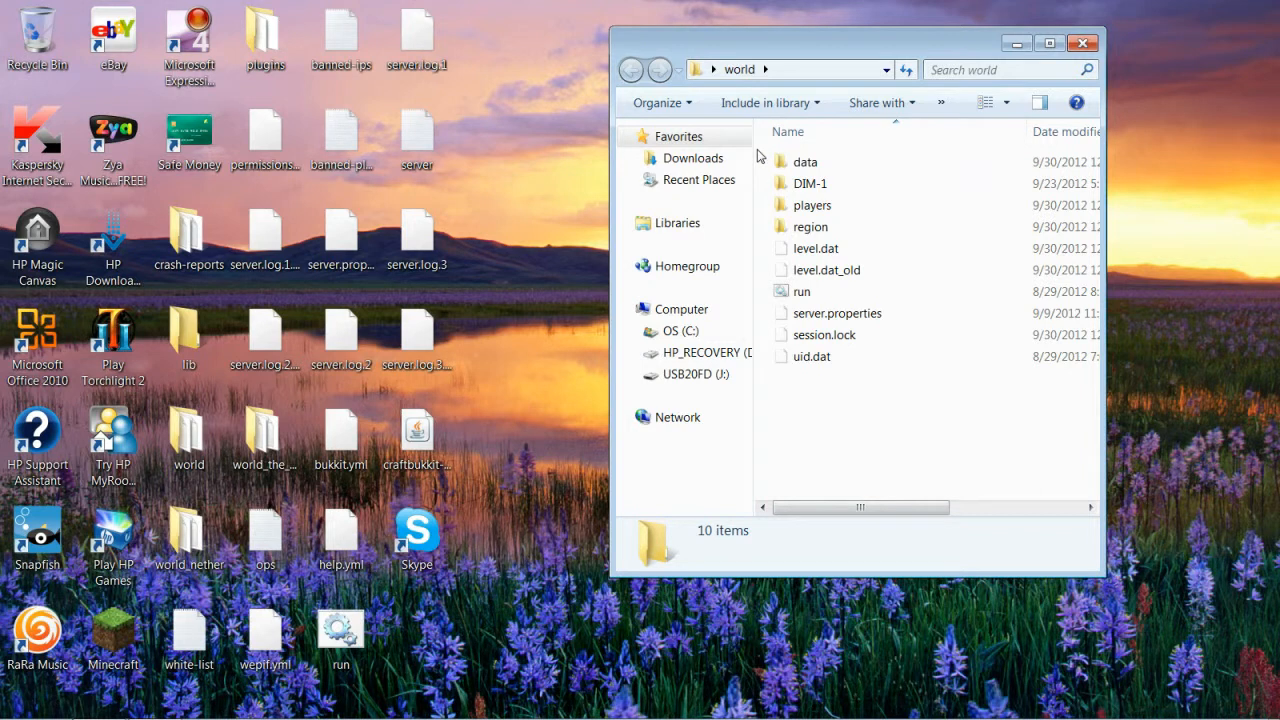
key("ctrl+a")
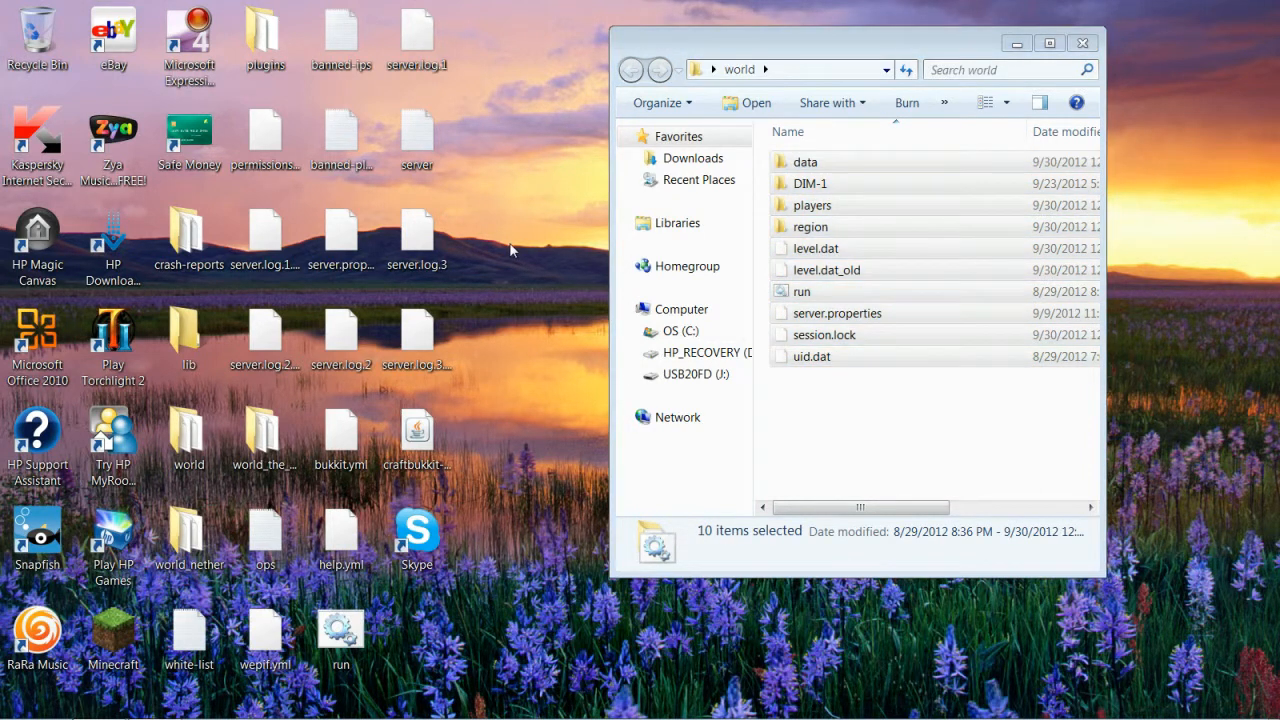
mouse_move(575, 262)
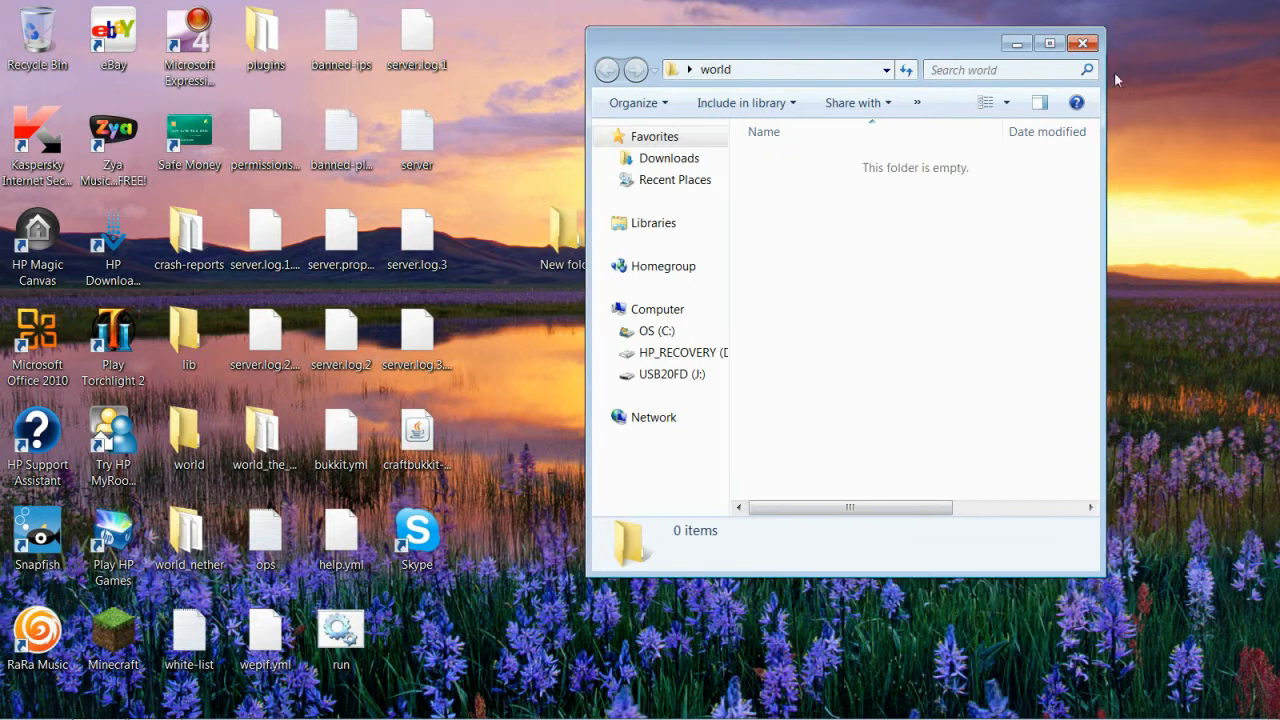
mouse_move(680, 374)
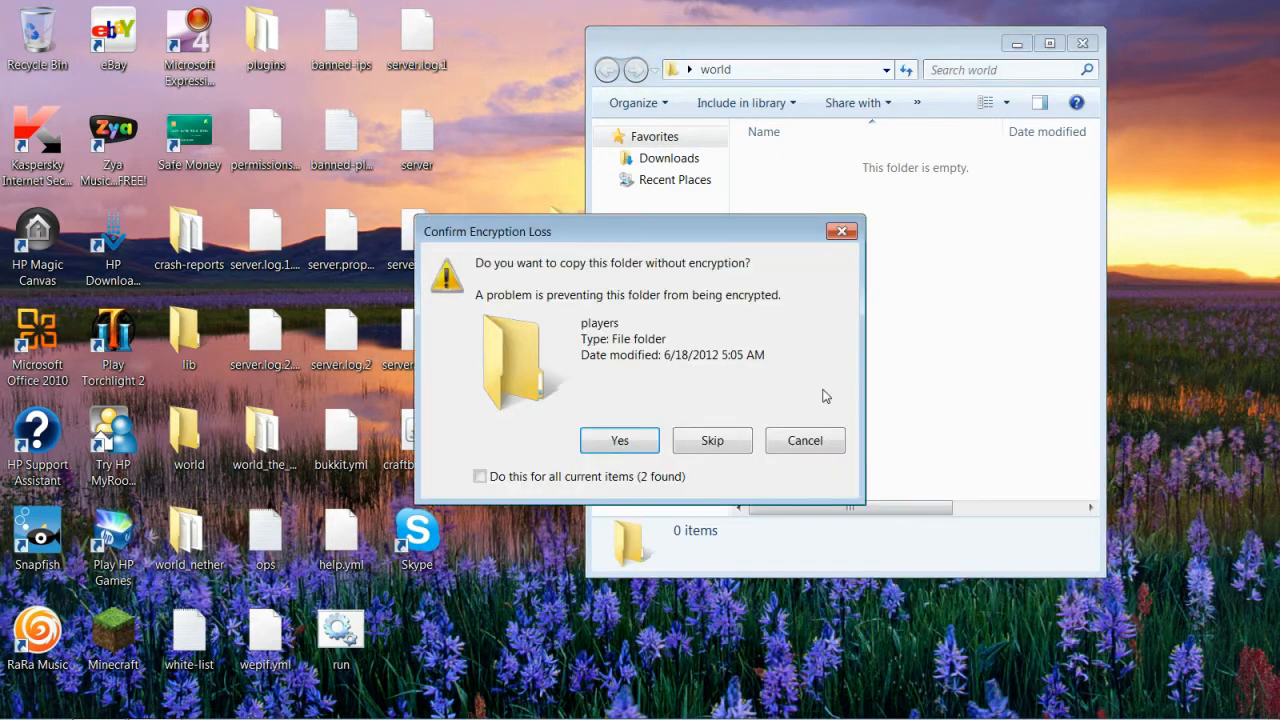
Paste the Castle Lividus files into the world folder, accepting the encryption warning, and close it.
left_click(619, 440)
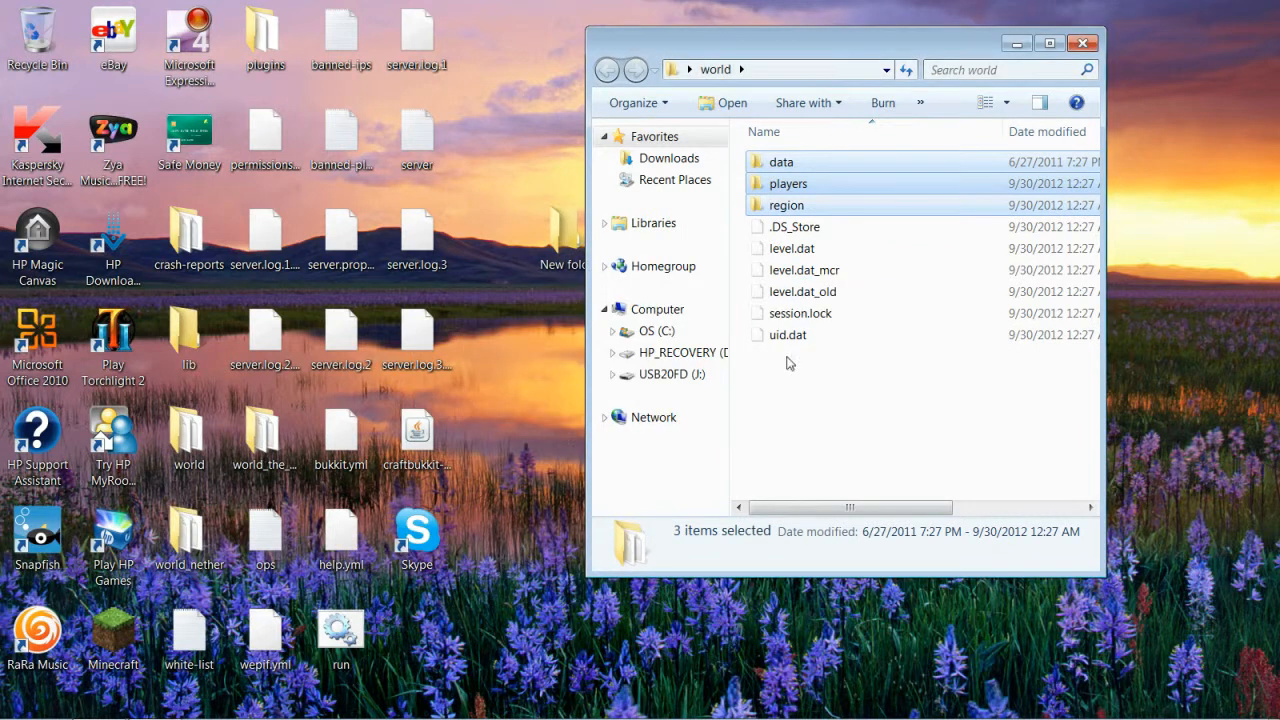
left_click(1082, 42)
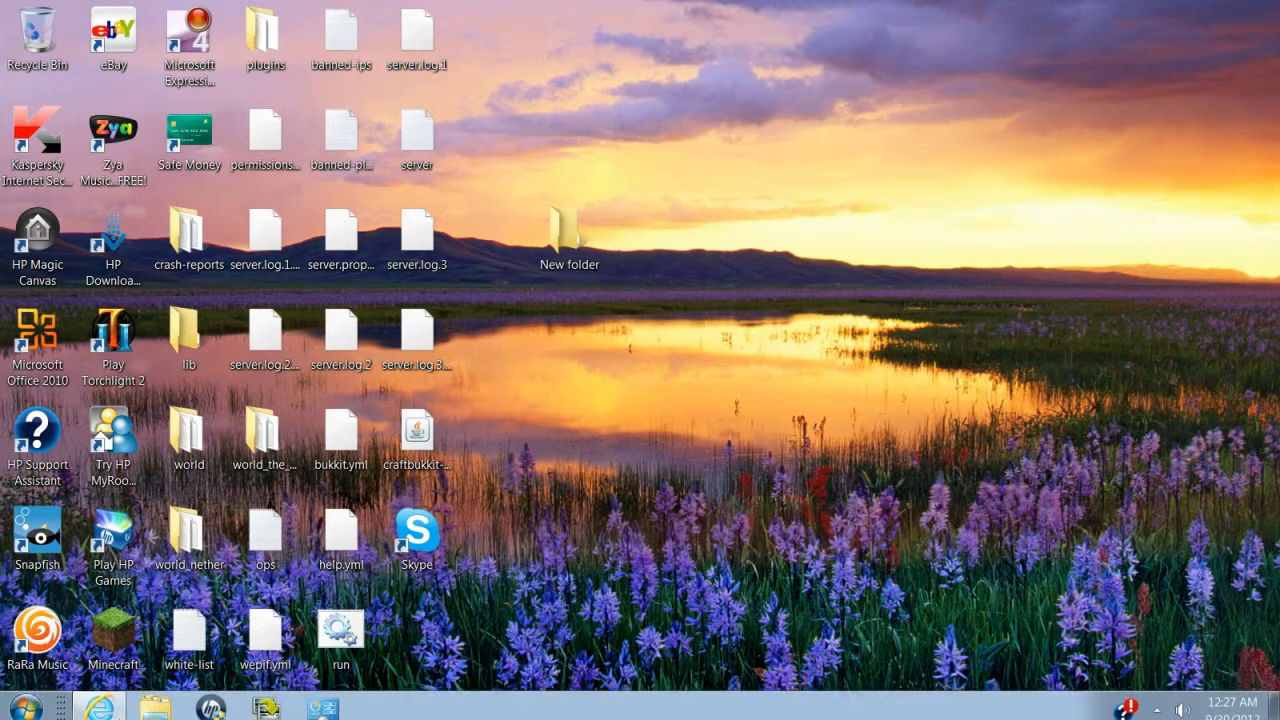
Restart the craftbukkit server, then log in to Minecraft and join the server via Multiplayer.
left_click(417, 432)
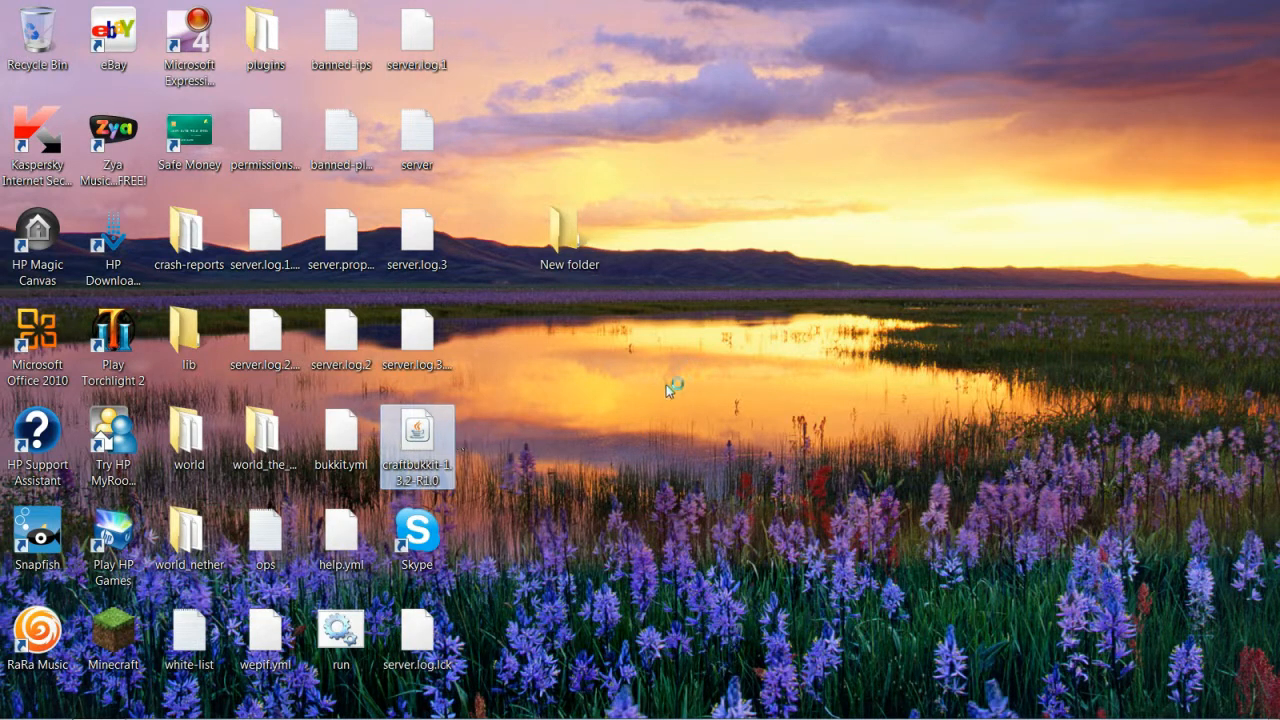
mouse_move(660, 405)
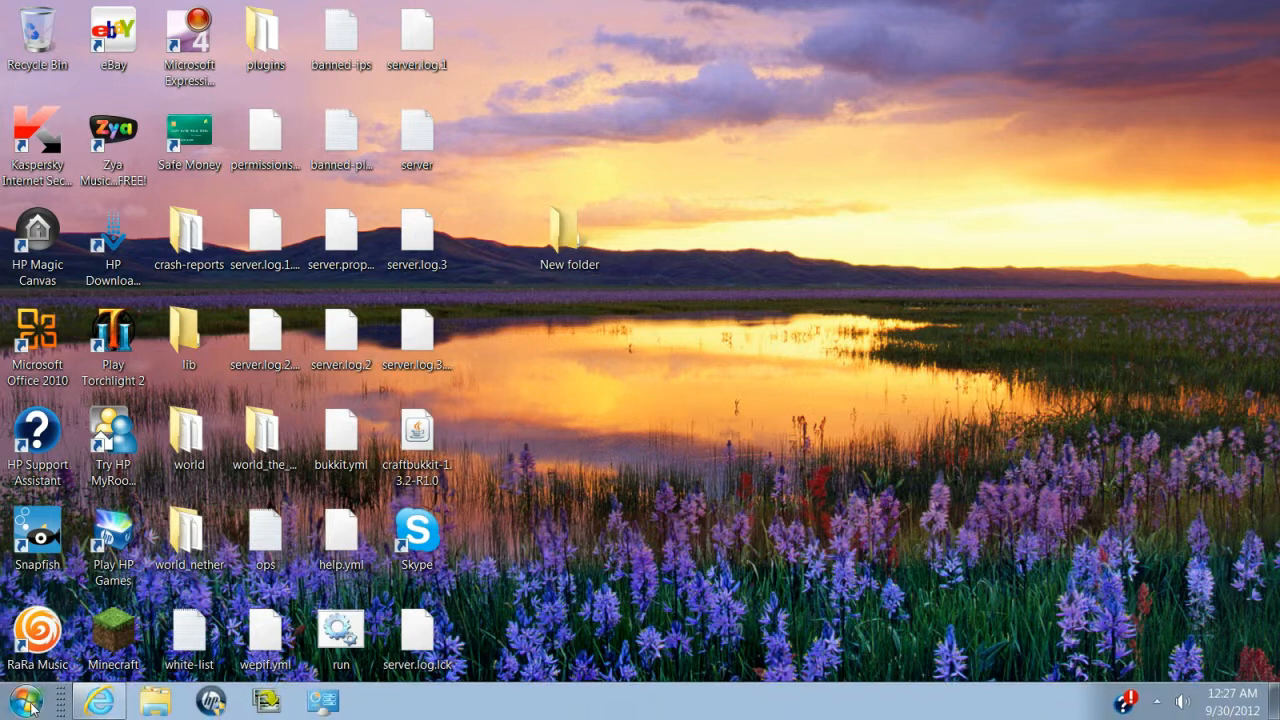
left_click(113, 635)
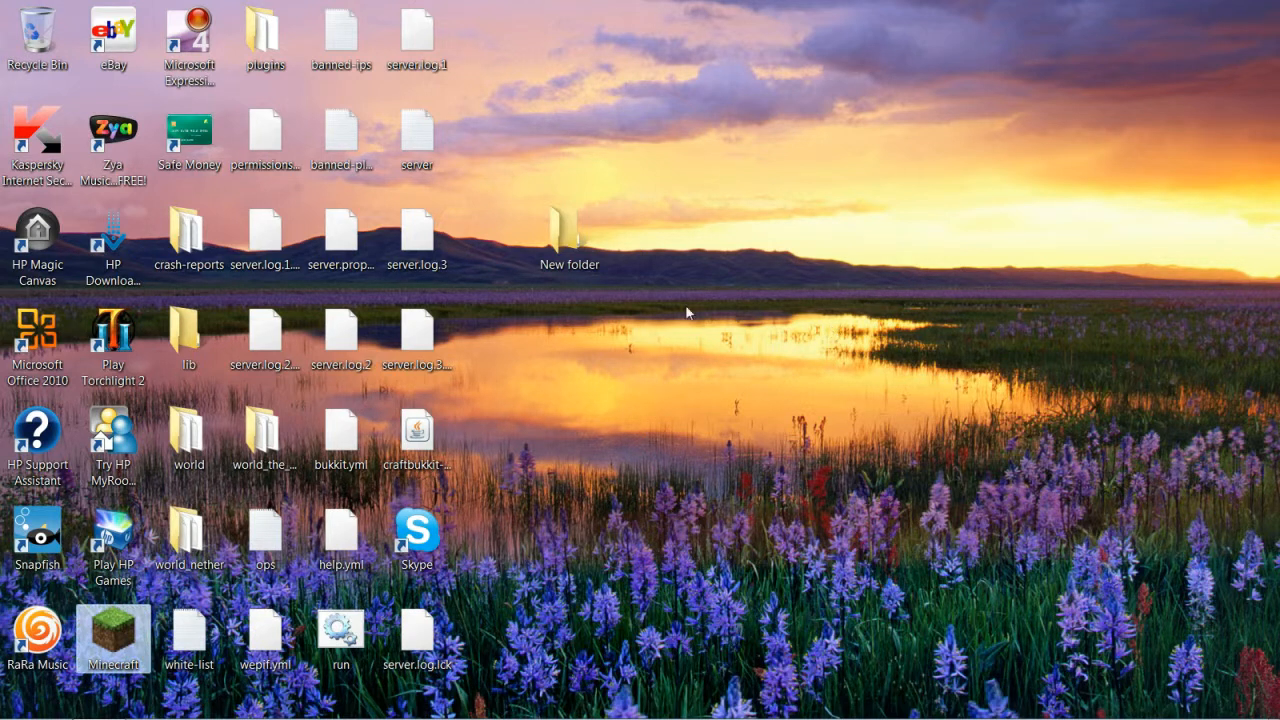
double_click(113, 637)
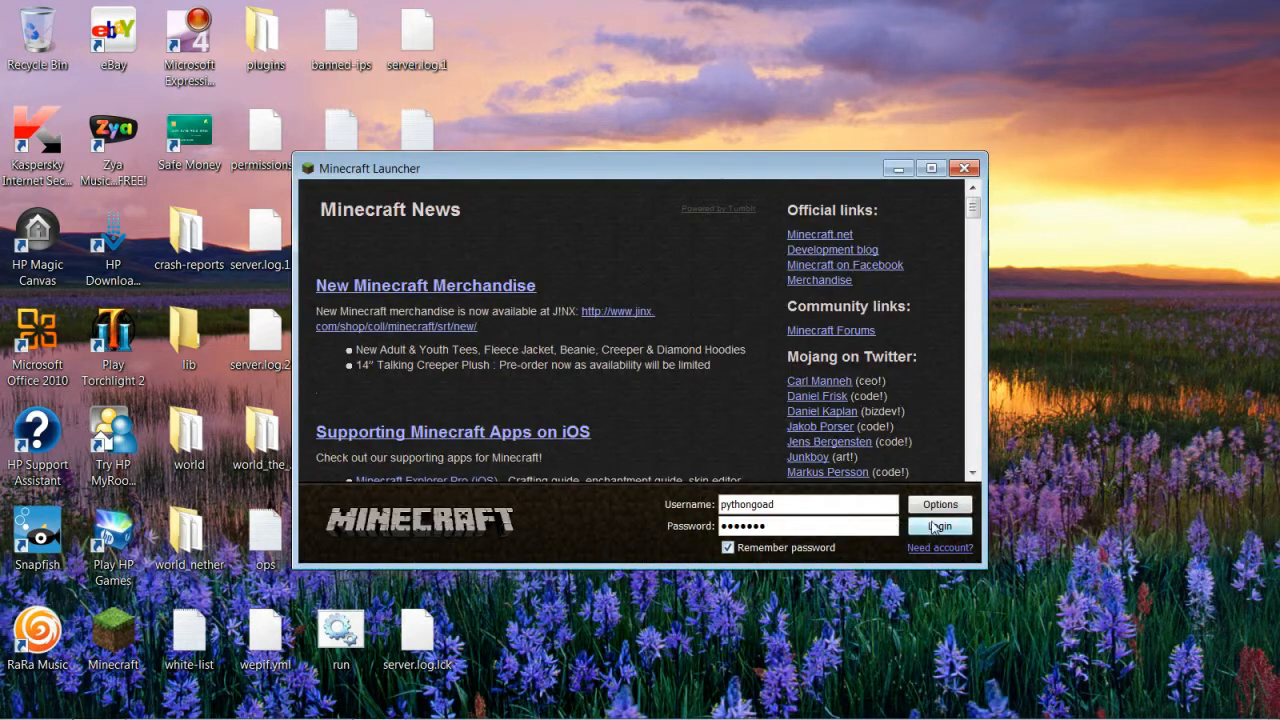
left_click(938, 526)
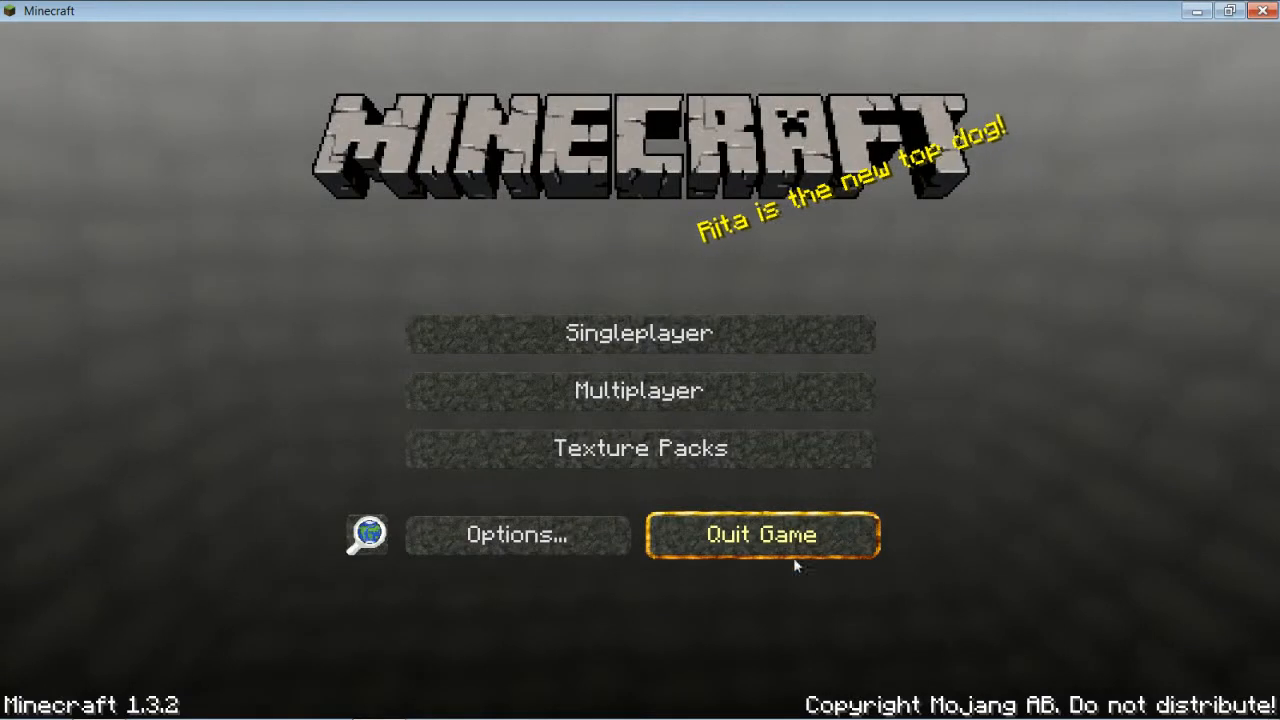
left_click(638, 390)
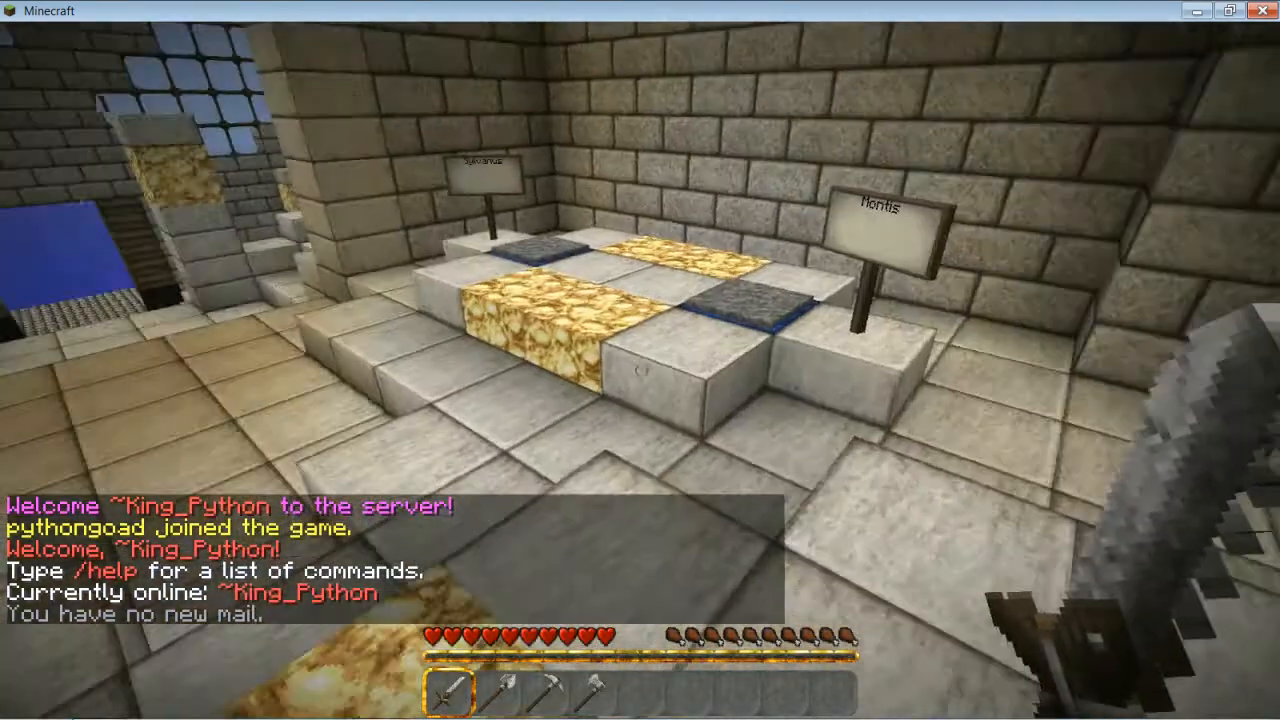
mouse_move(640, 360)
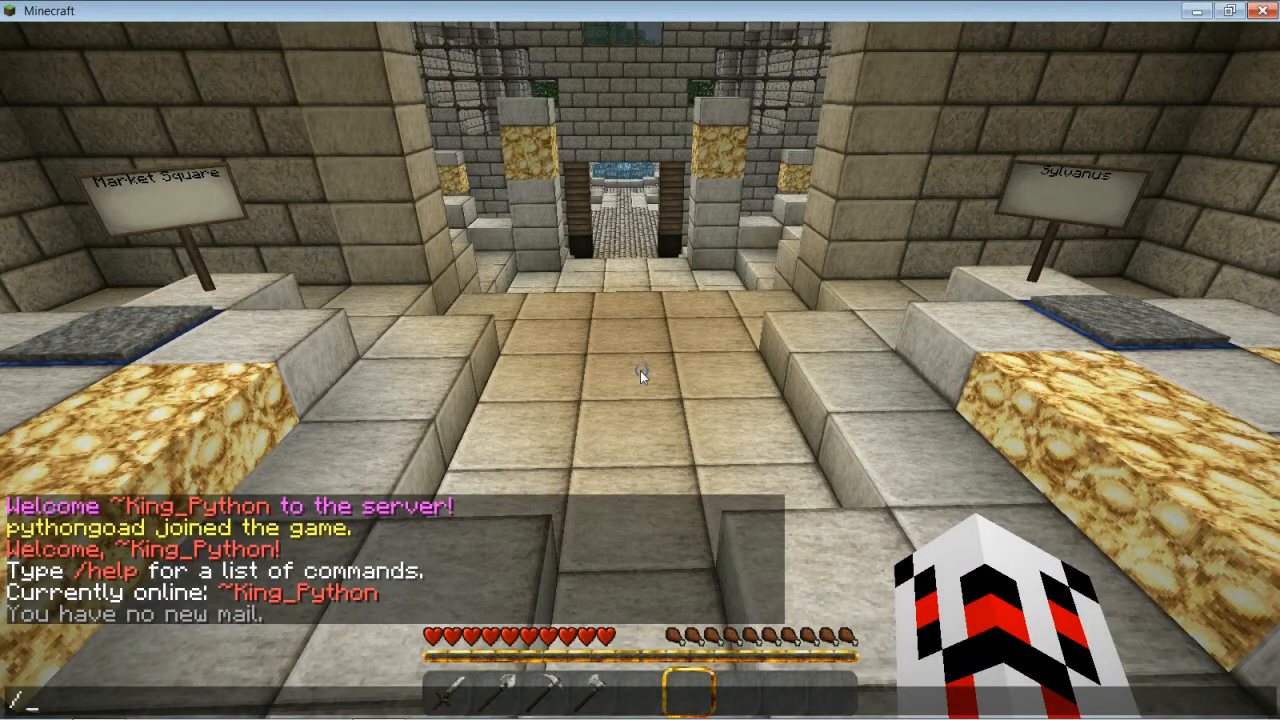
Enter /gm to switch to creative mode for flying over Castle Lividus.
type("/gm")
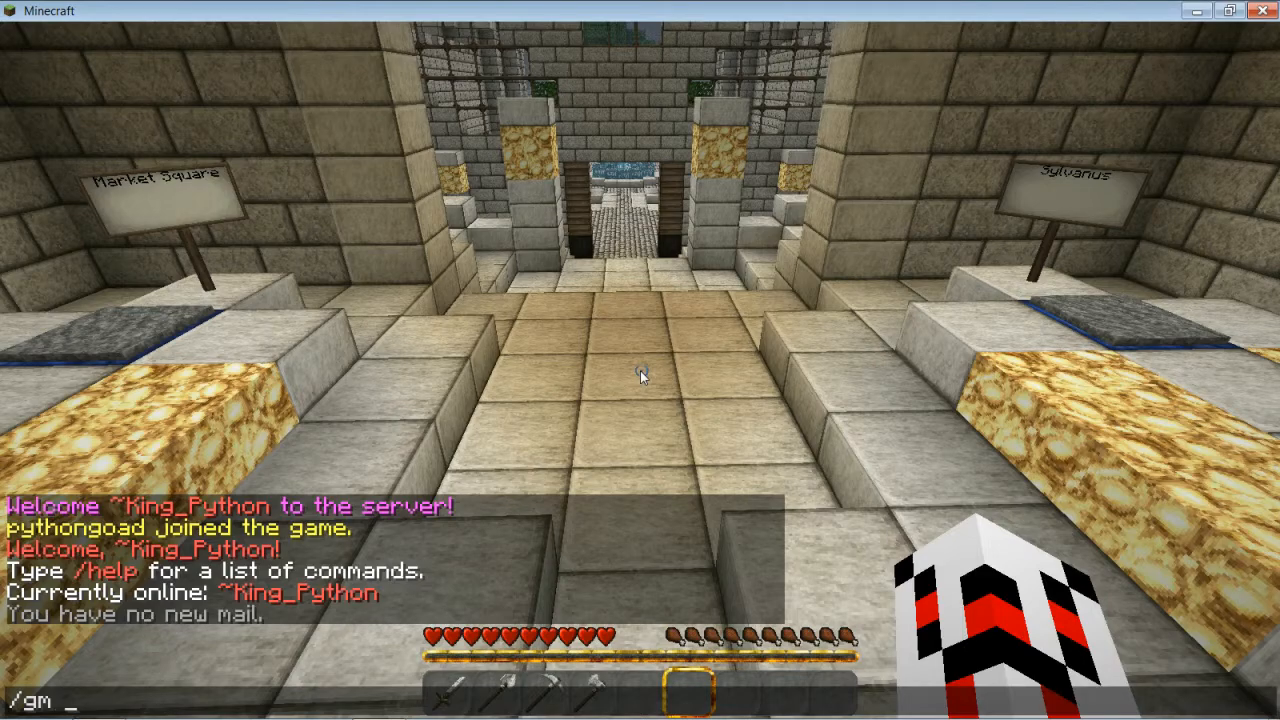
key("enter")
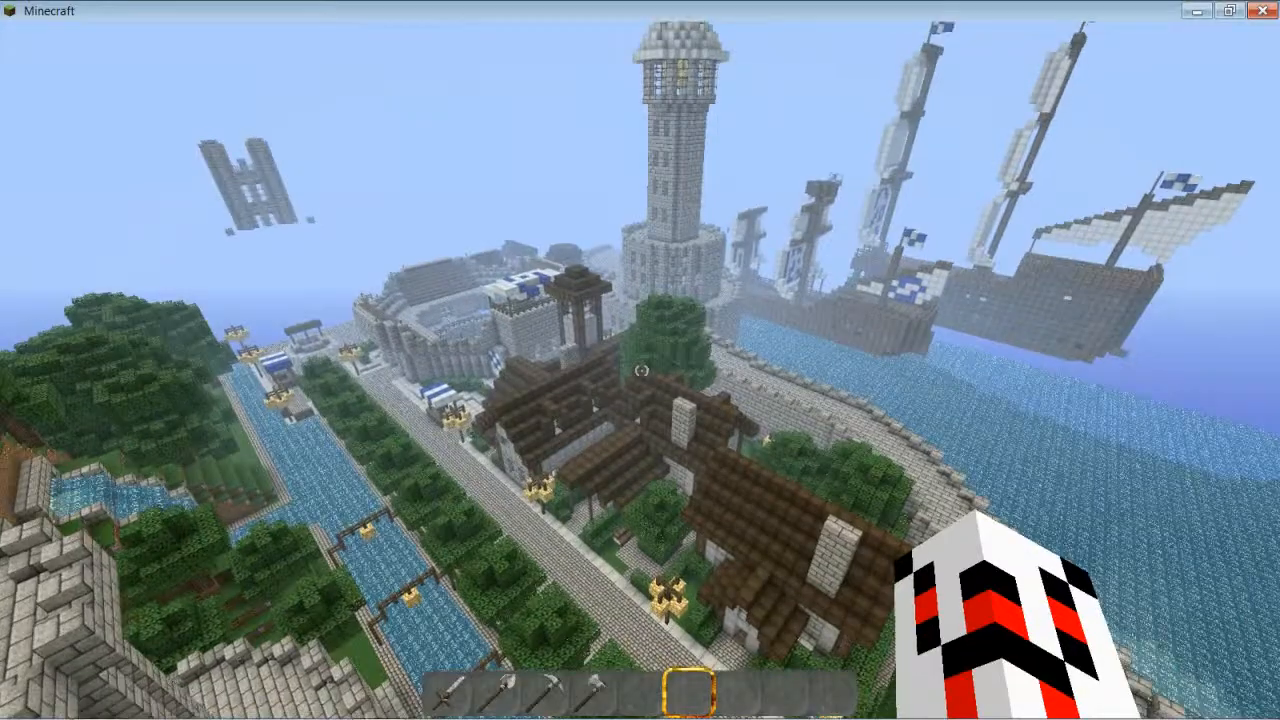
mouse_move(640, 360)
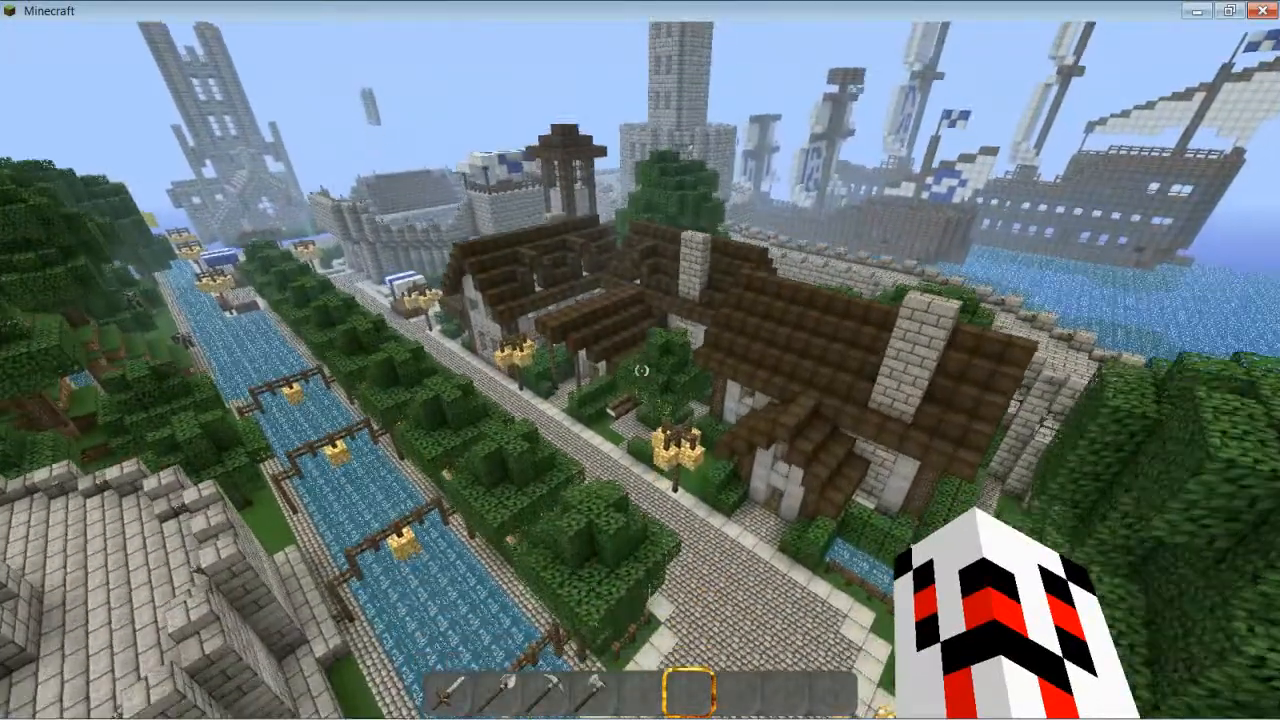